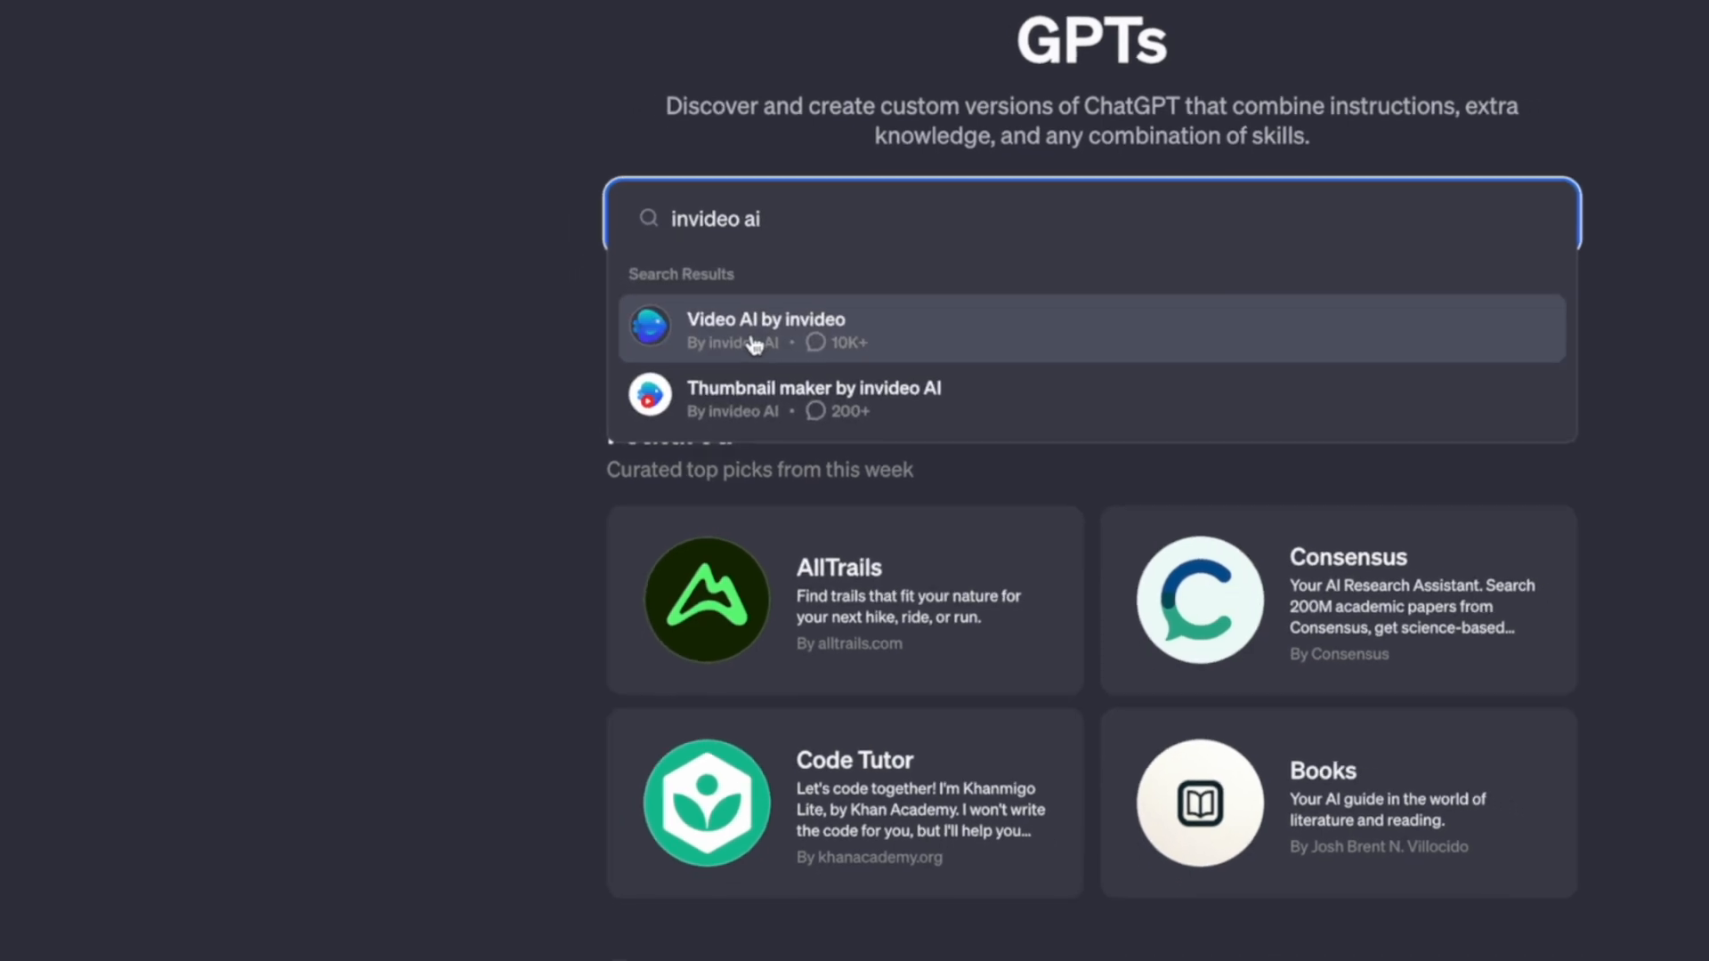
# - Open the 'Video AI by invideo' GPT from the Explore GPTs search results
pyautogui.click(765, 328)
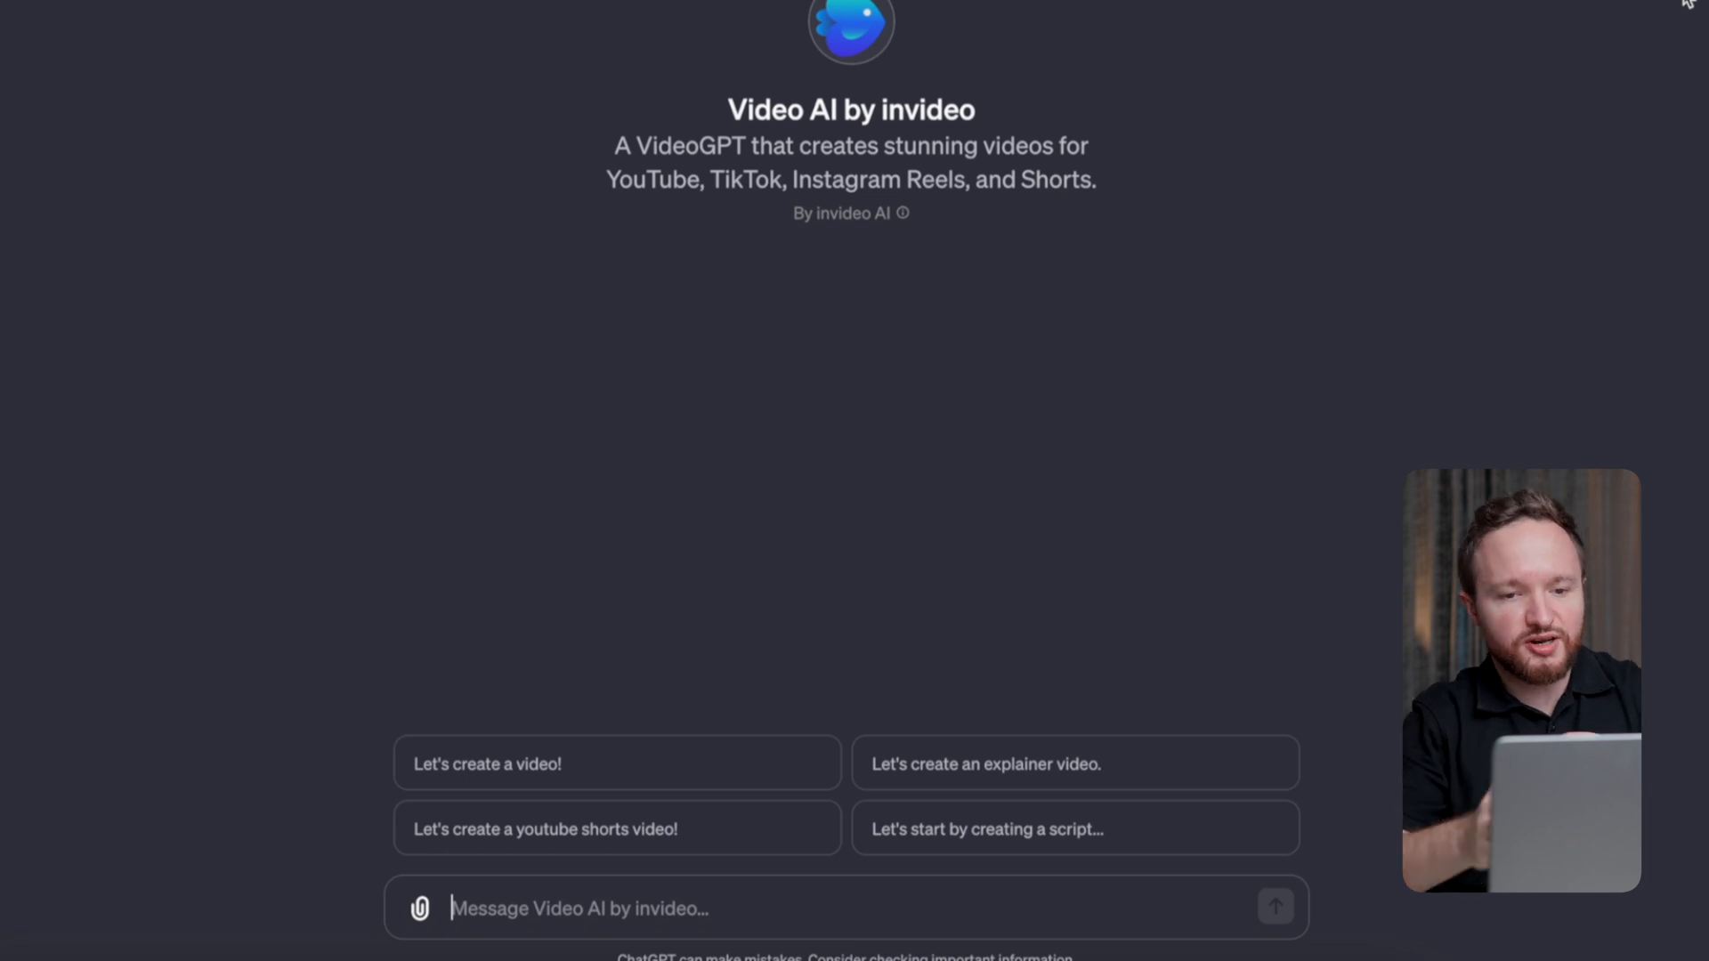
# - Send a prompt for a viral inspiring YouTube short with quick transitions and large subtitles
pyautogui.write('Create a viral YouTube short that delivers a motivational')
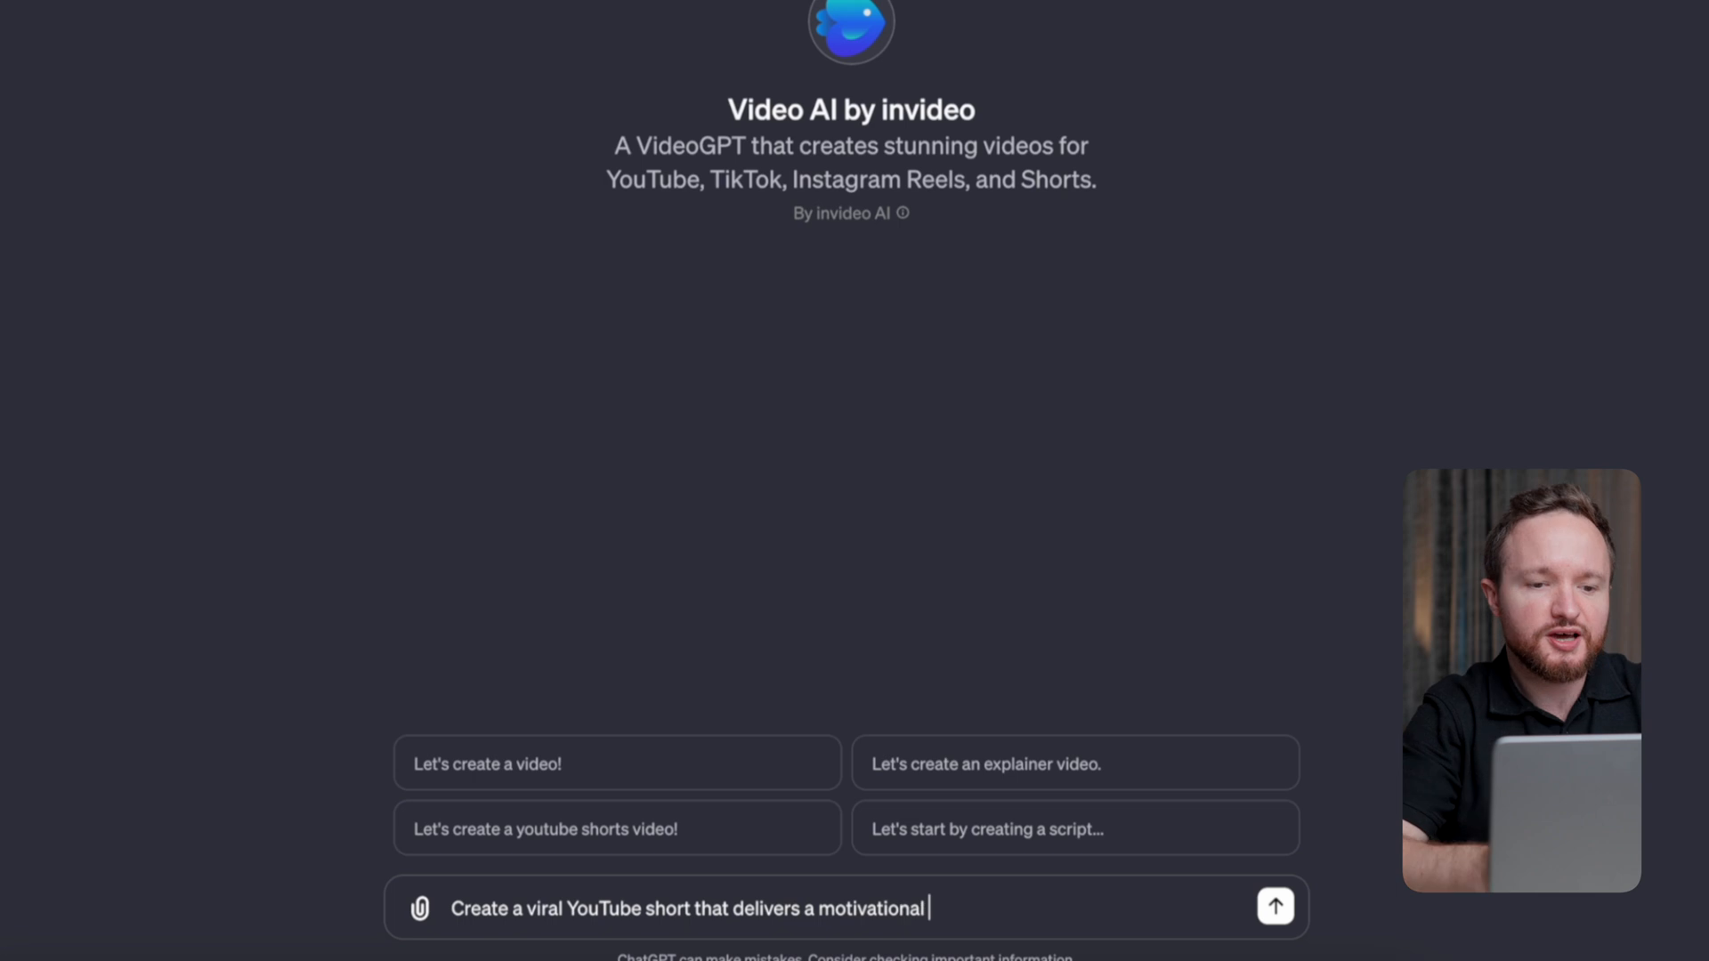
pyautogui.write('speech to inspire people to')
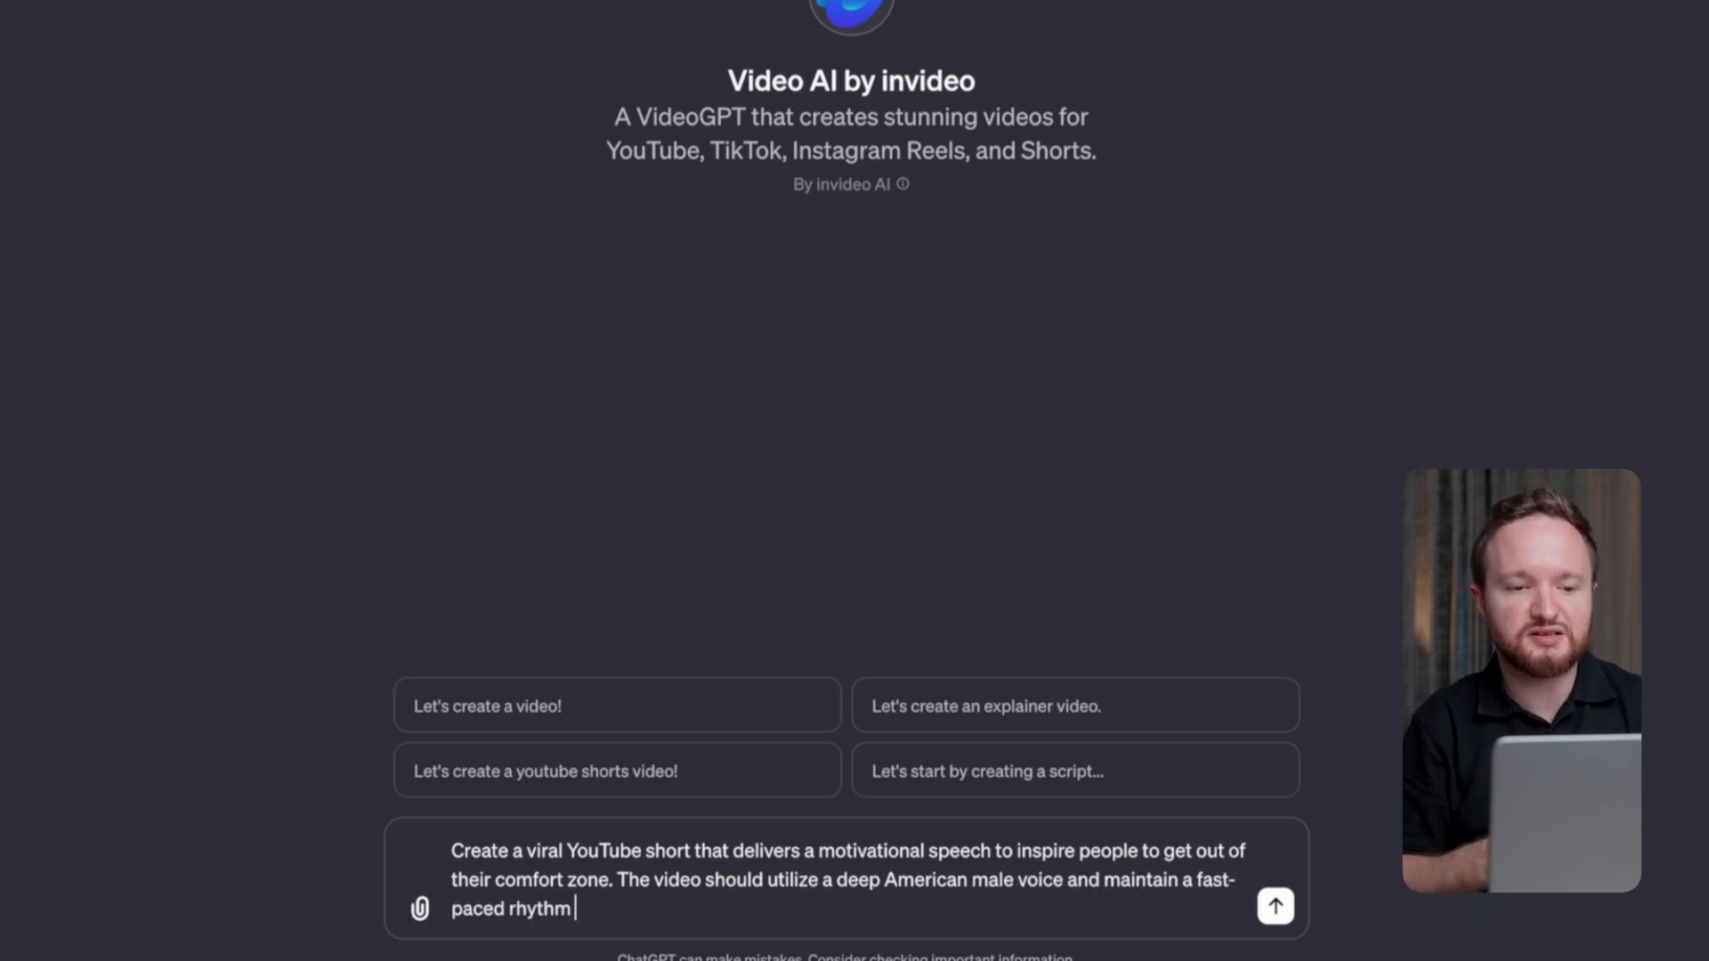
pyautogui.write('with quick transitions and shots and striking background music.')
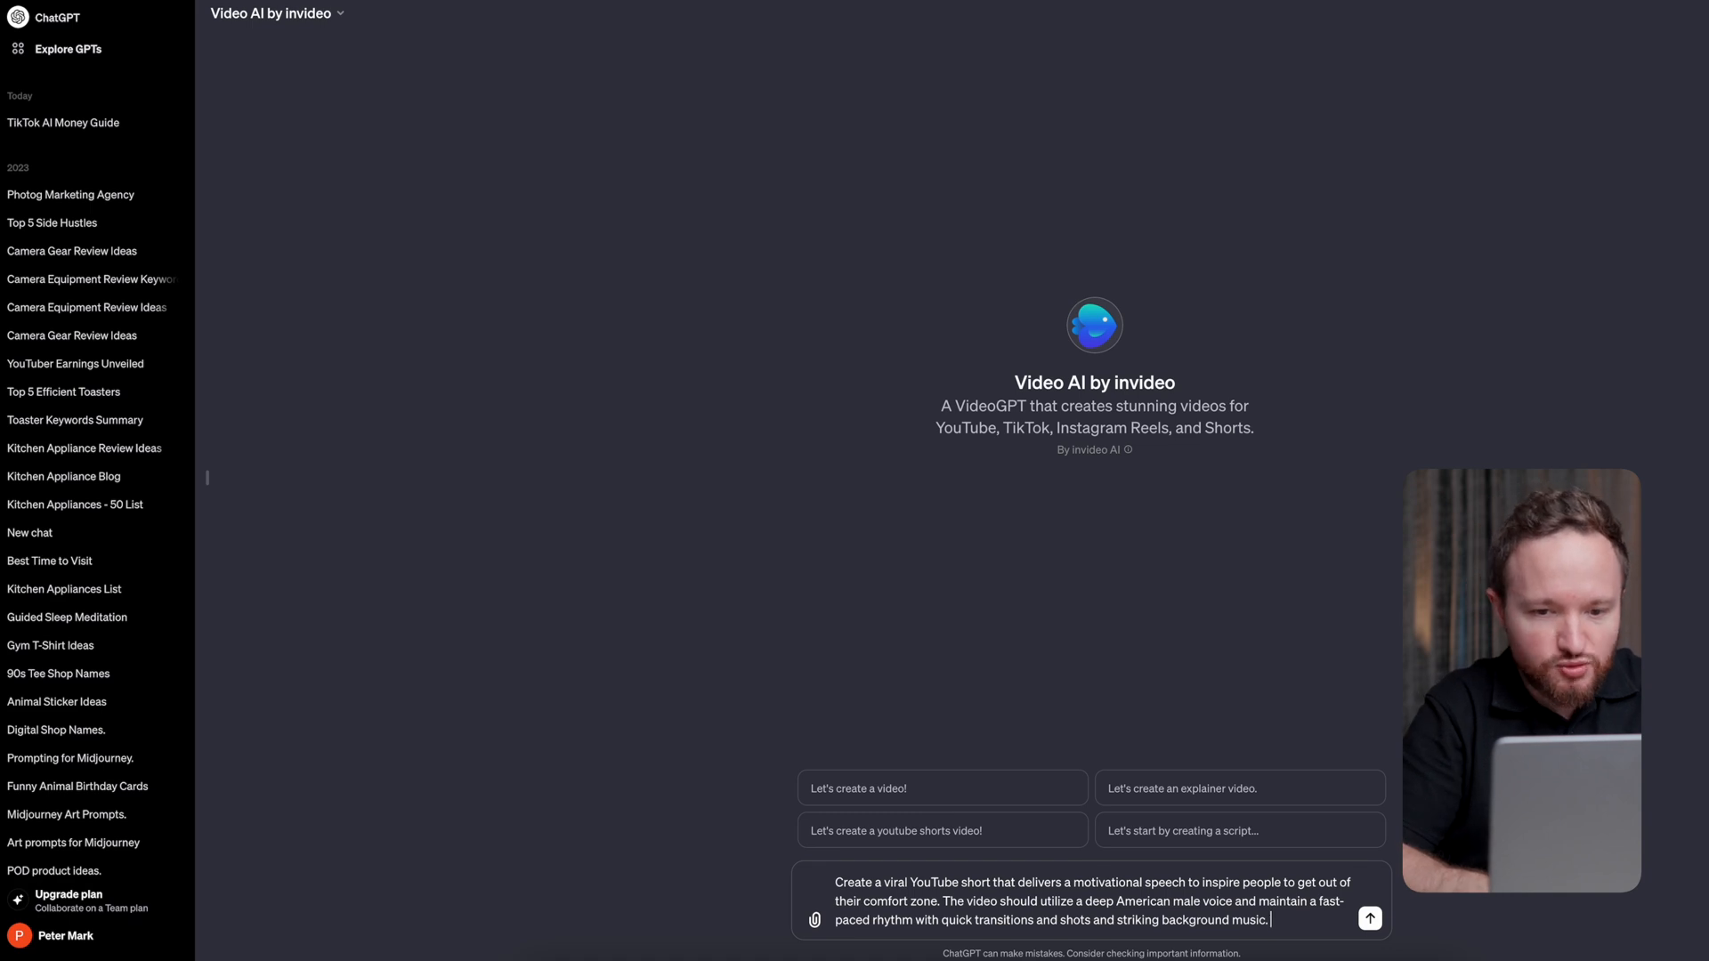
pyautogui.write('Use large subtitles in s')
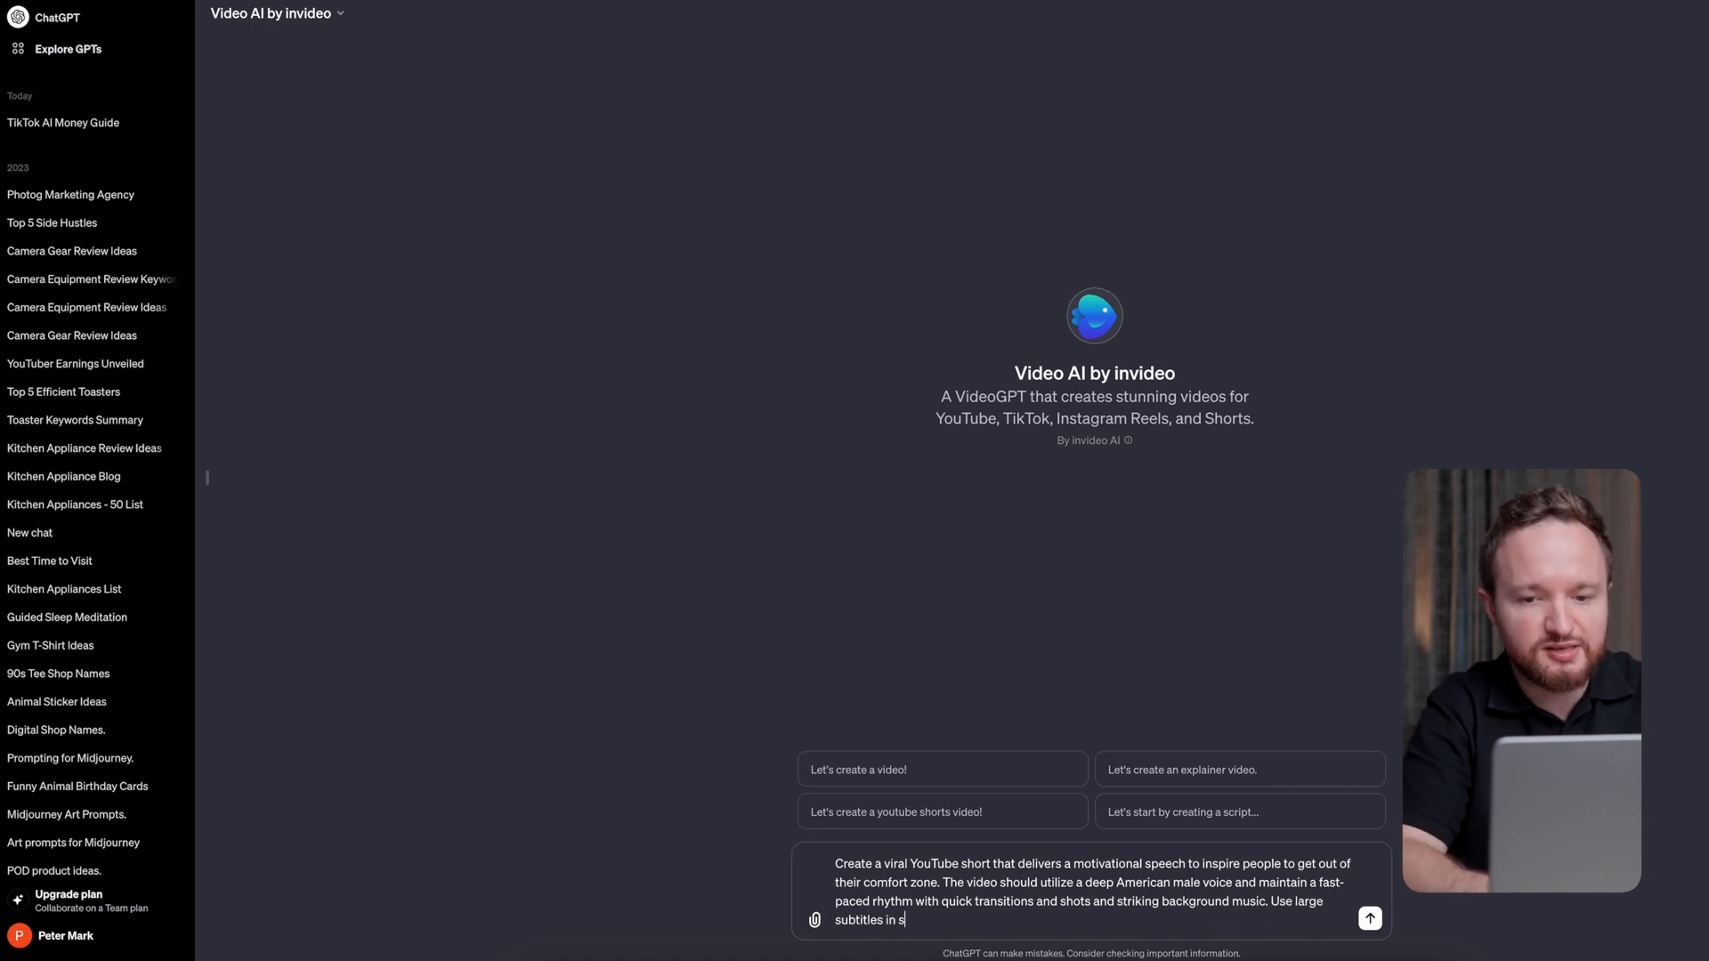
pyautogui.write('mall segments to emphasize the voice.')
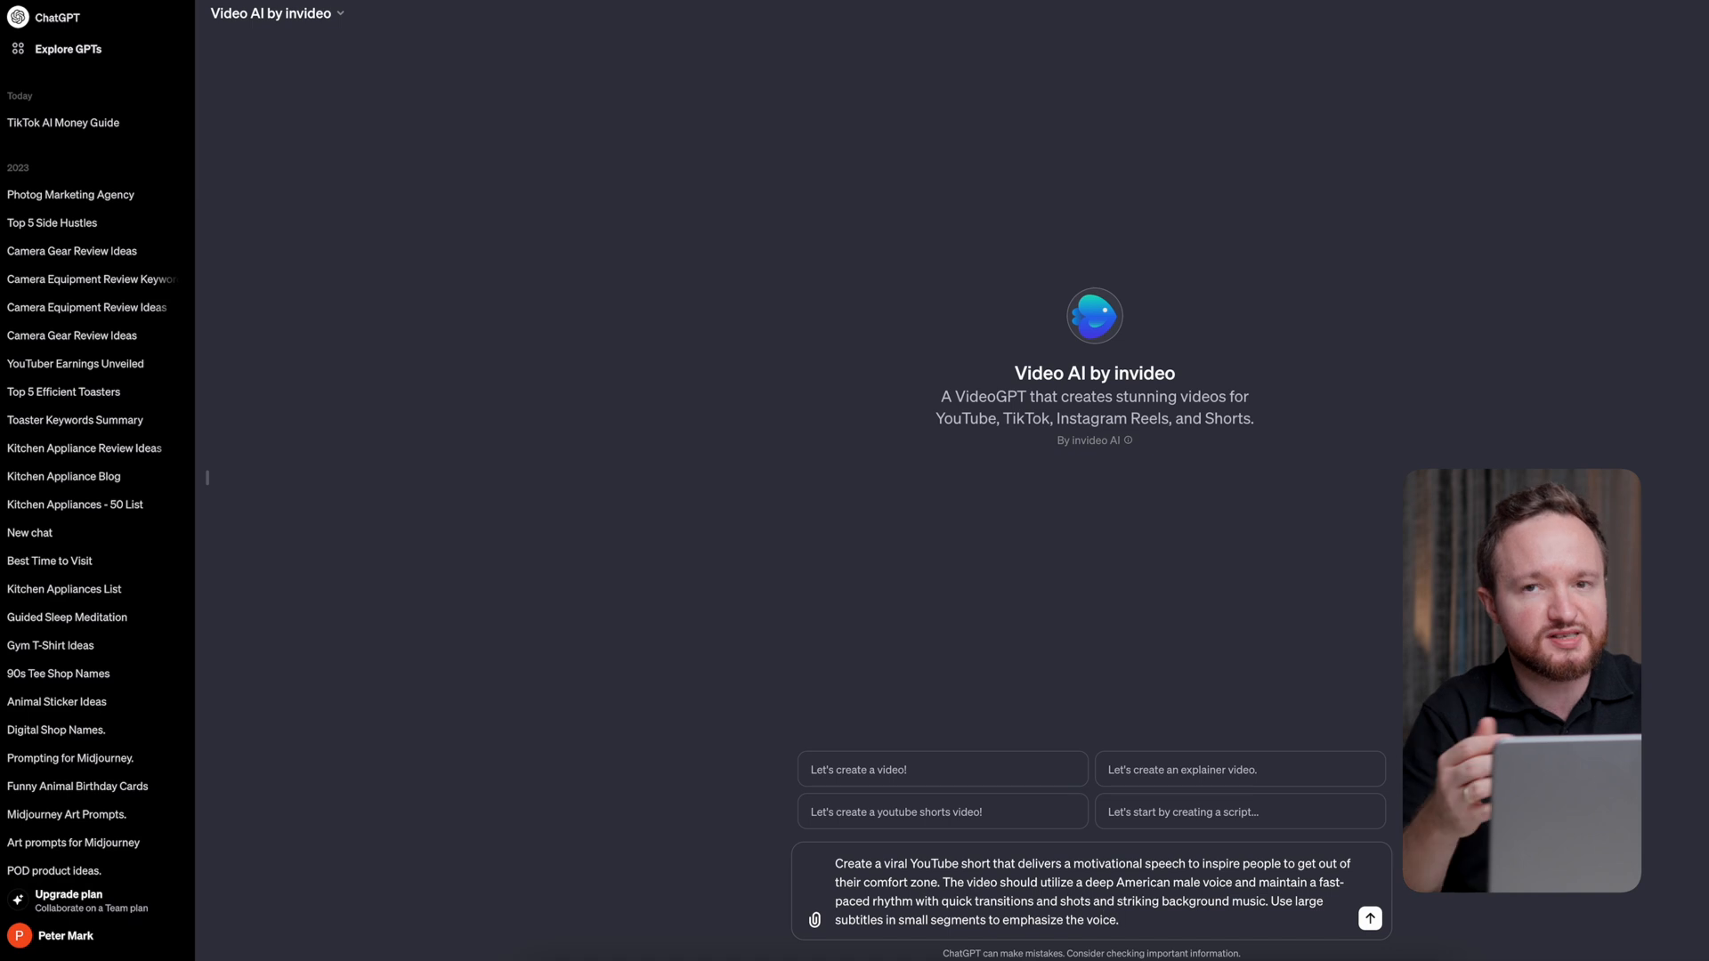
pyautogui.click(1369, 919)
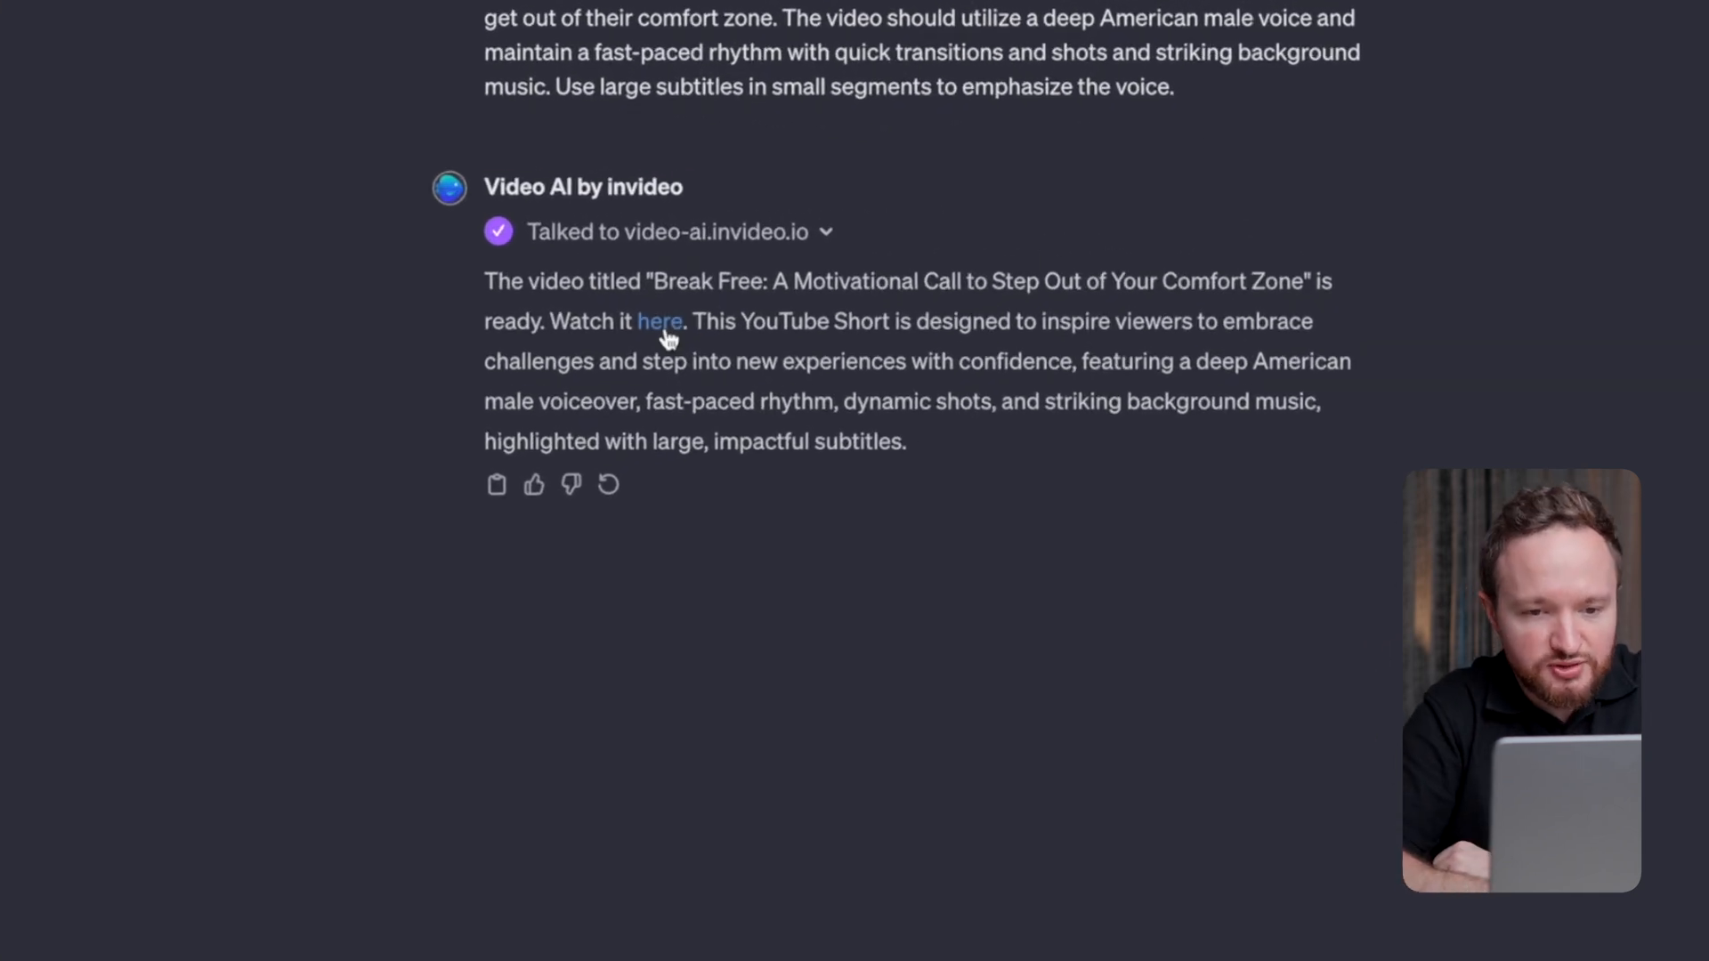
# - Open the video link from the reply and sign in to invideo AI with Google
pyautogui.click(660, 321)
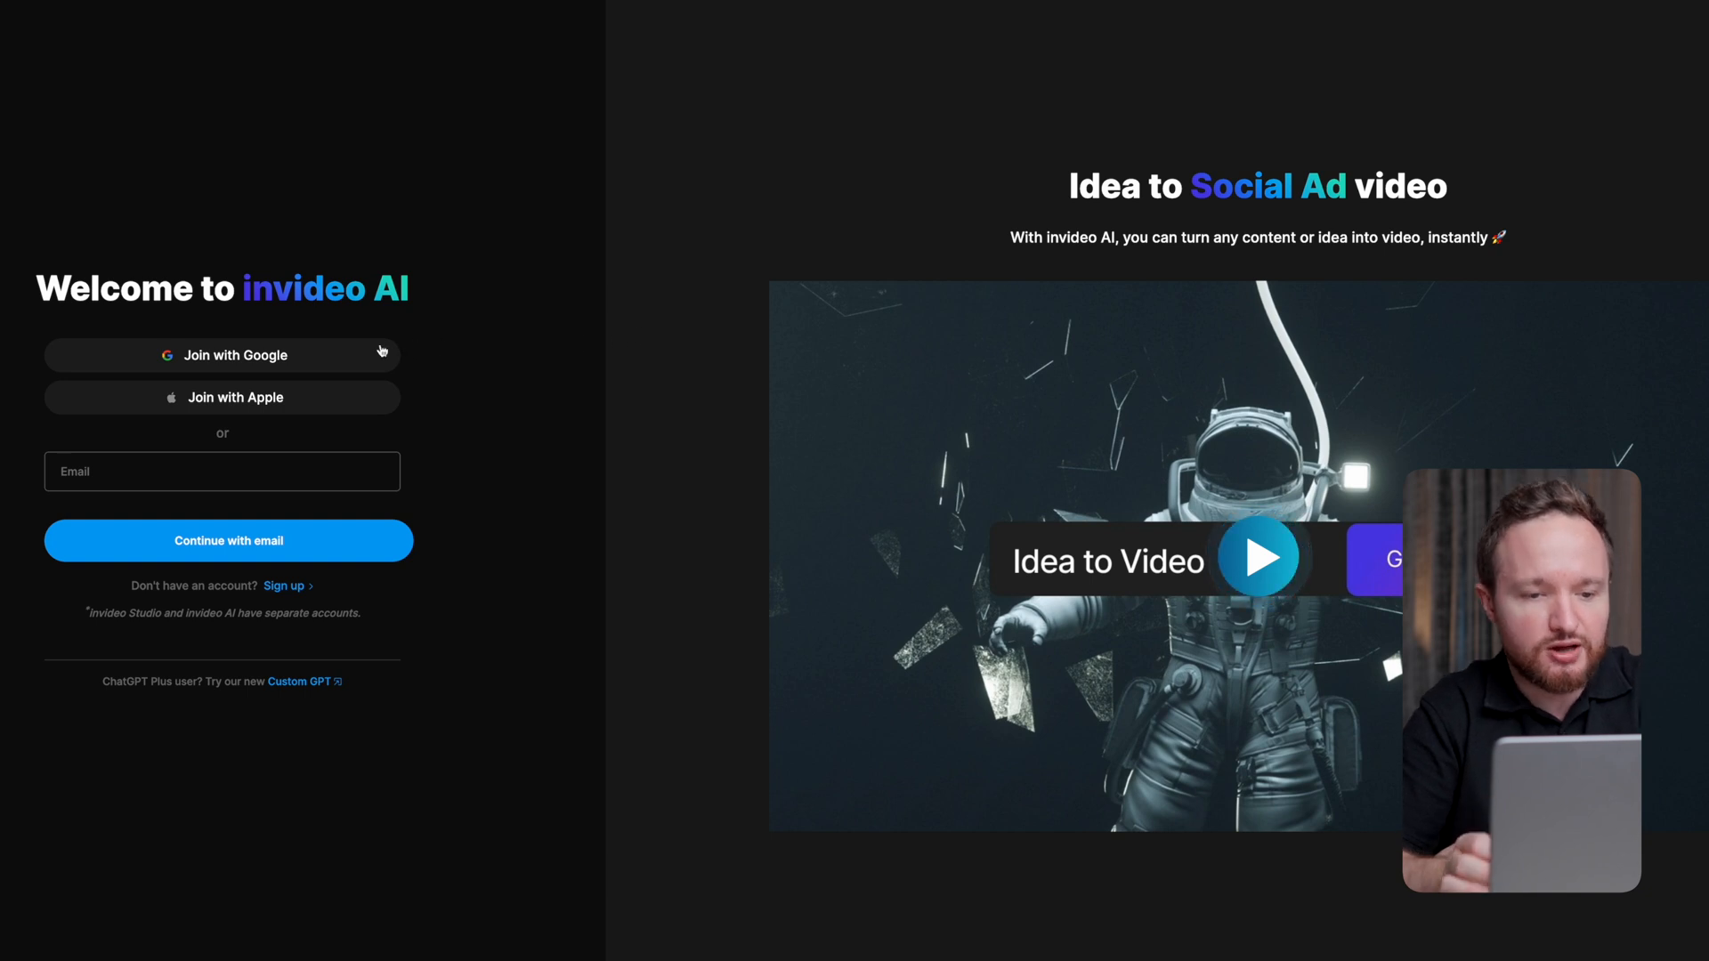
pyautogui.click(222, 355)
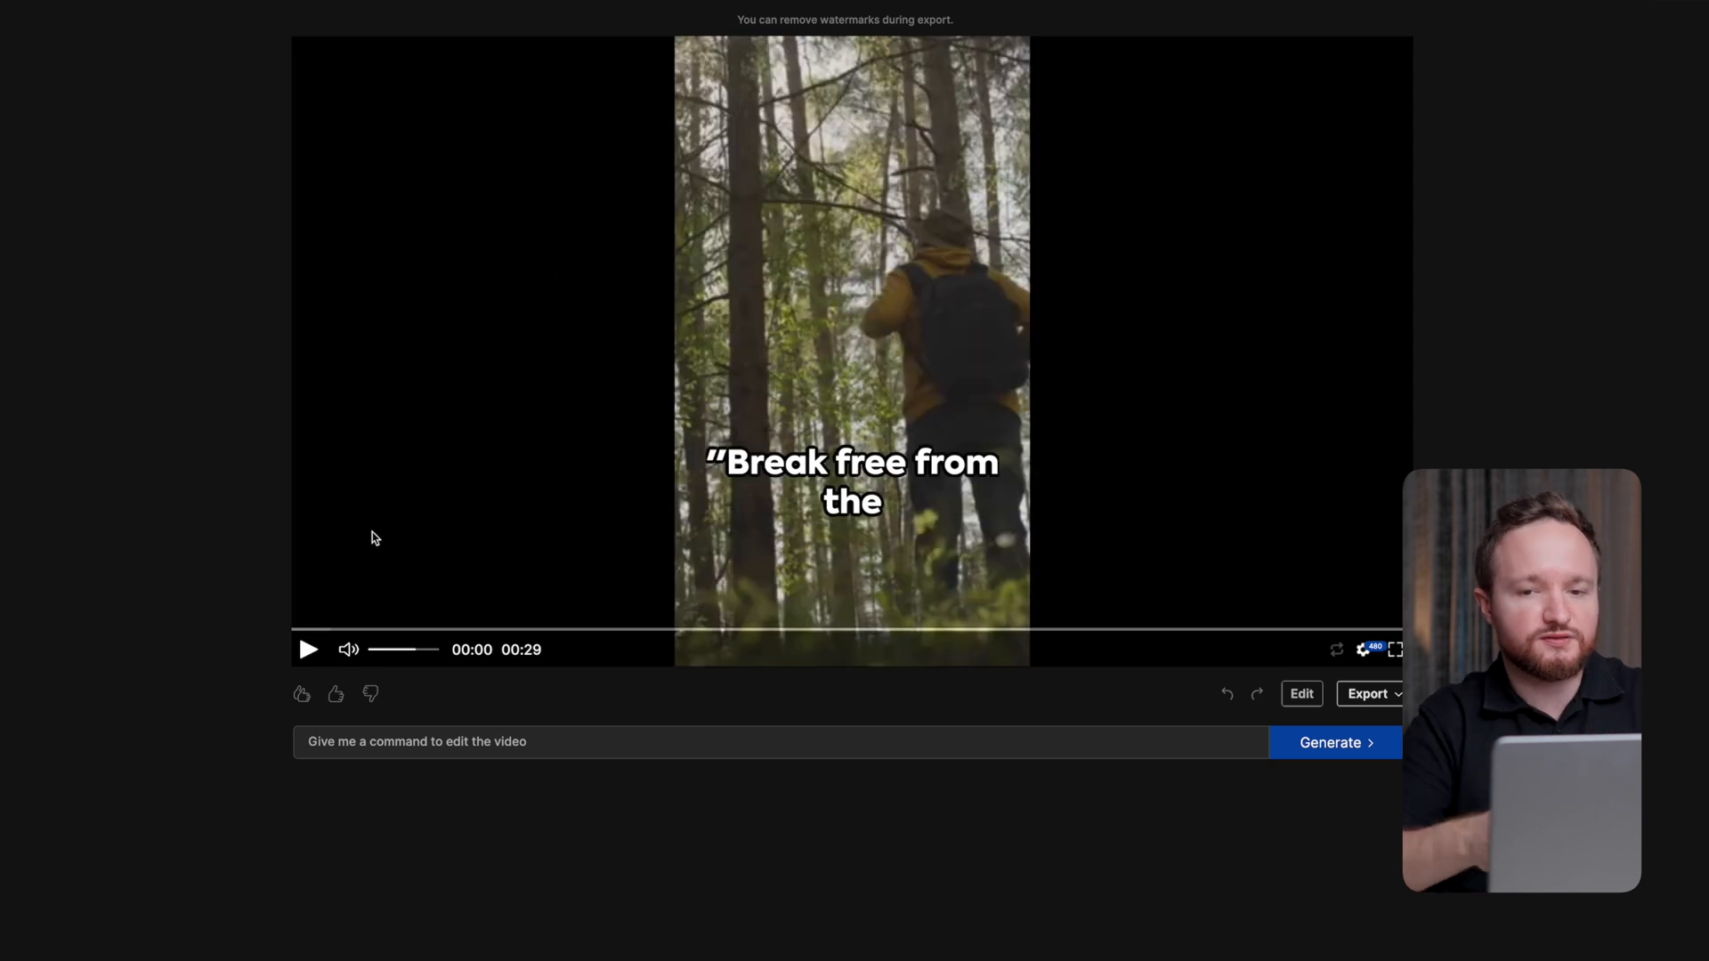
# - Click into the edit command box to request more shots and a faster pace
pyautogui.click(307, 650)
pyautogui.write('Use more shots and make it more fast-paced.')
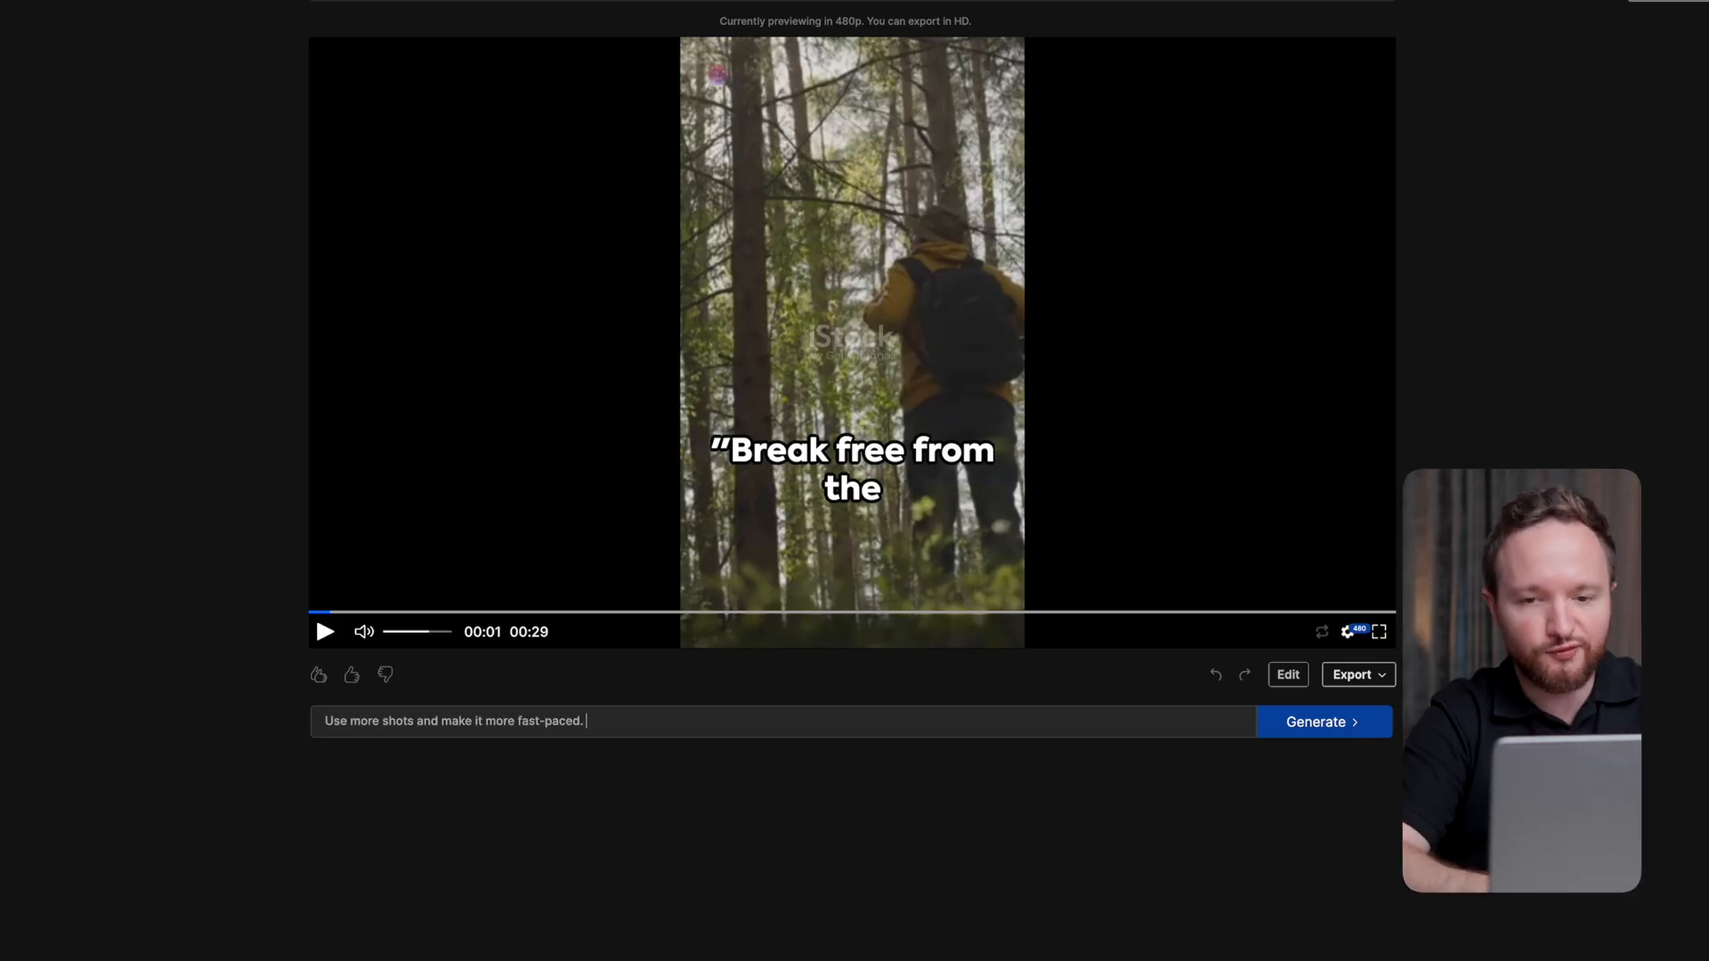
# - Generate the faster-paced edit, then request louder background music
pyautogui.click(1324, 721)
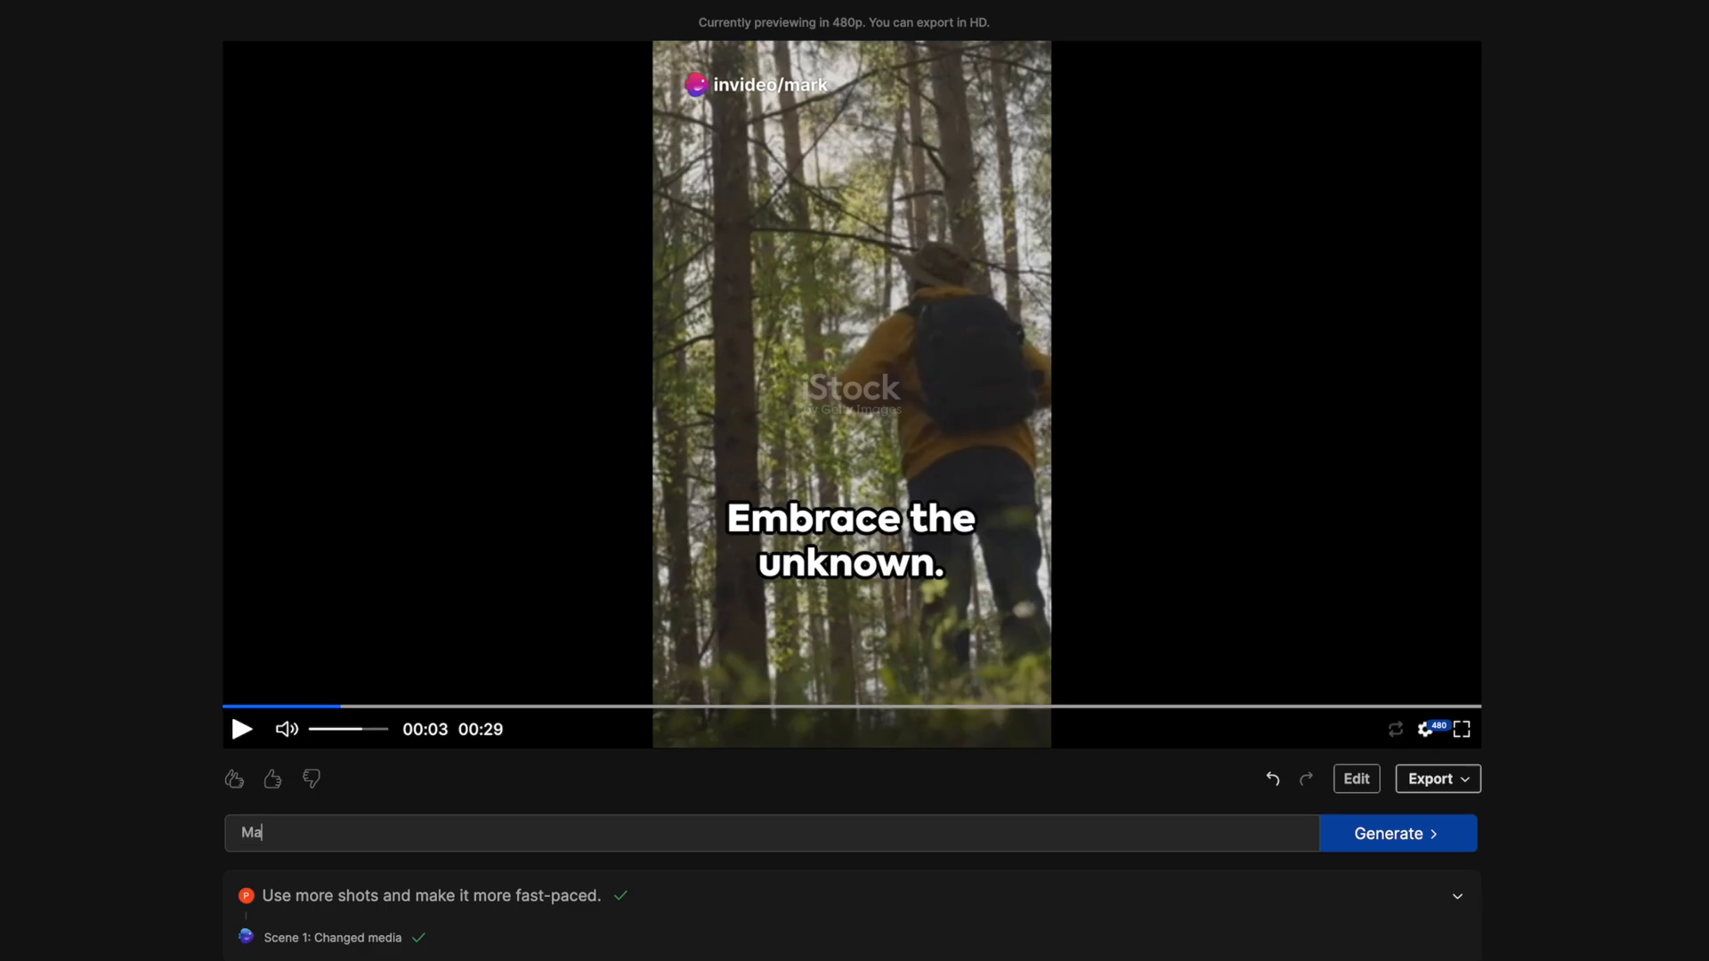
pyautogui.write('Make the music')
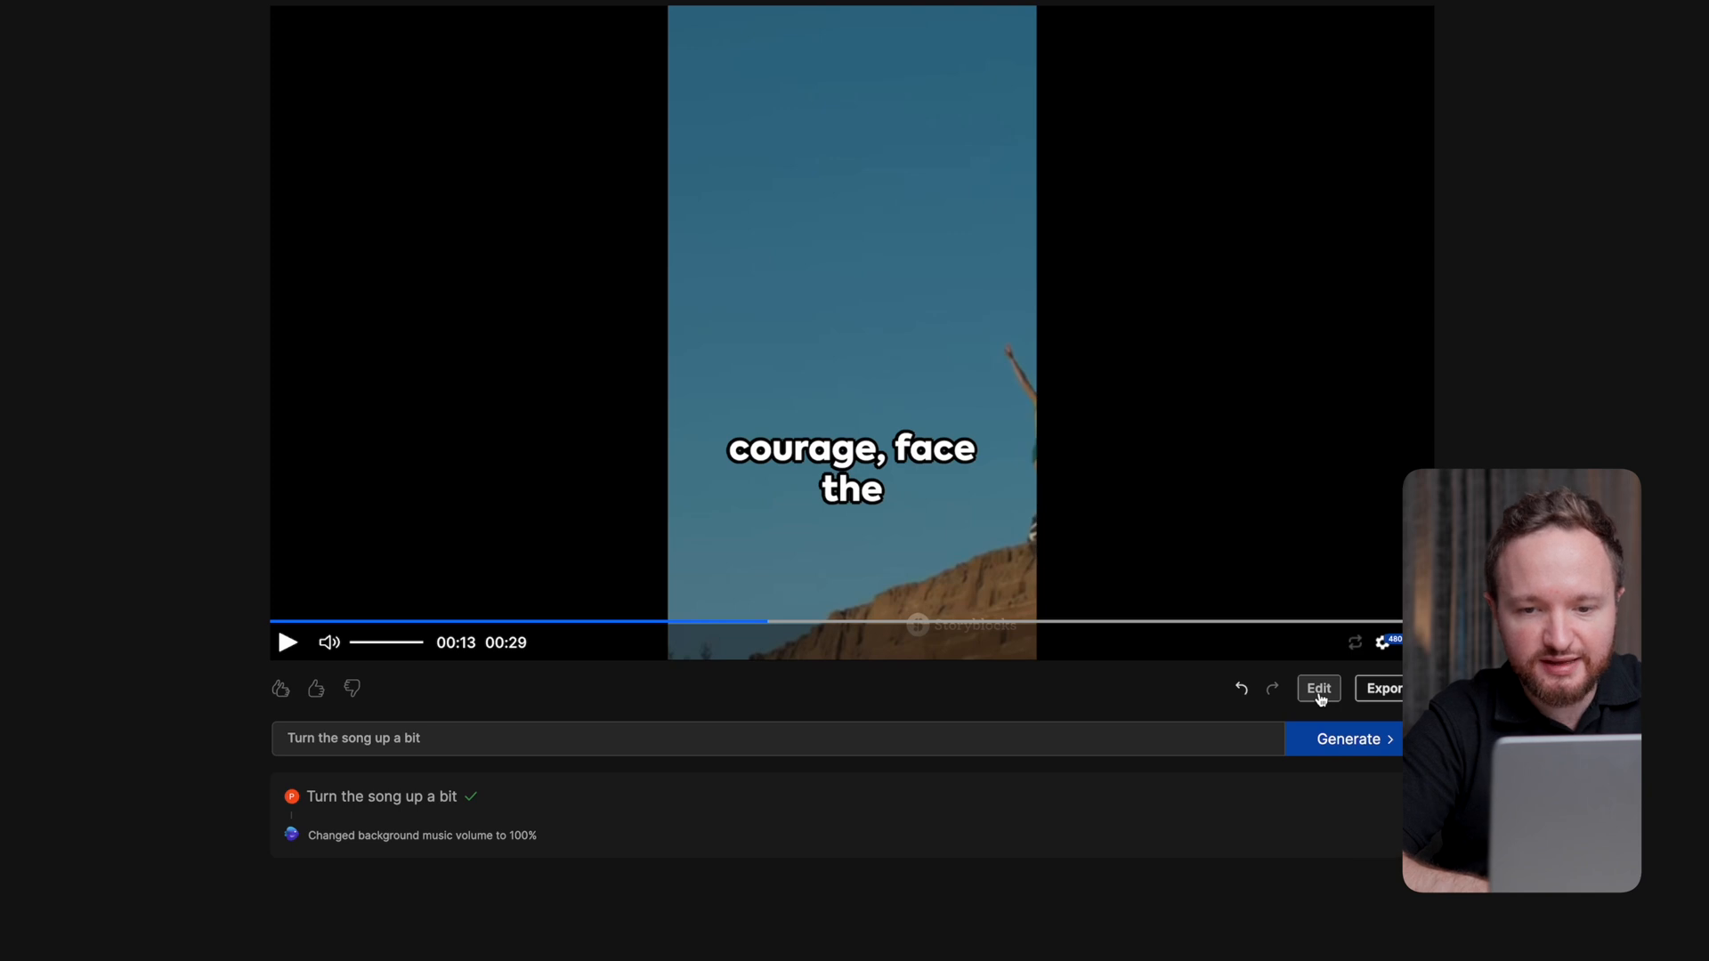
# - Open the editor and review the opening script line before returning to media clips
pyautogui.click(1318, 688)
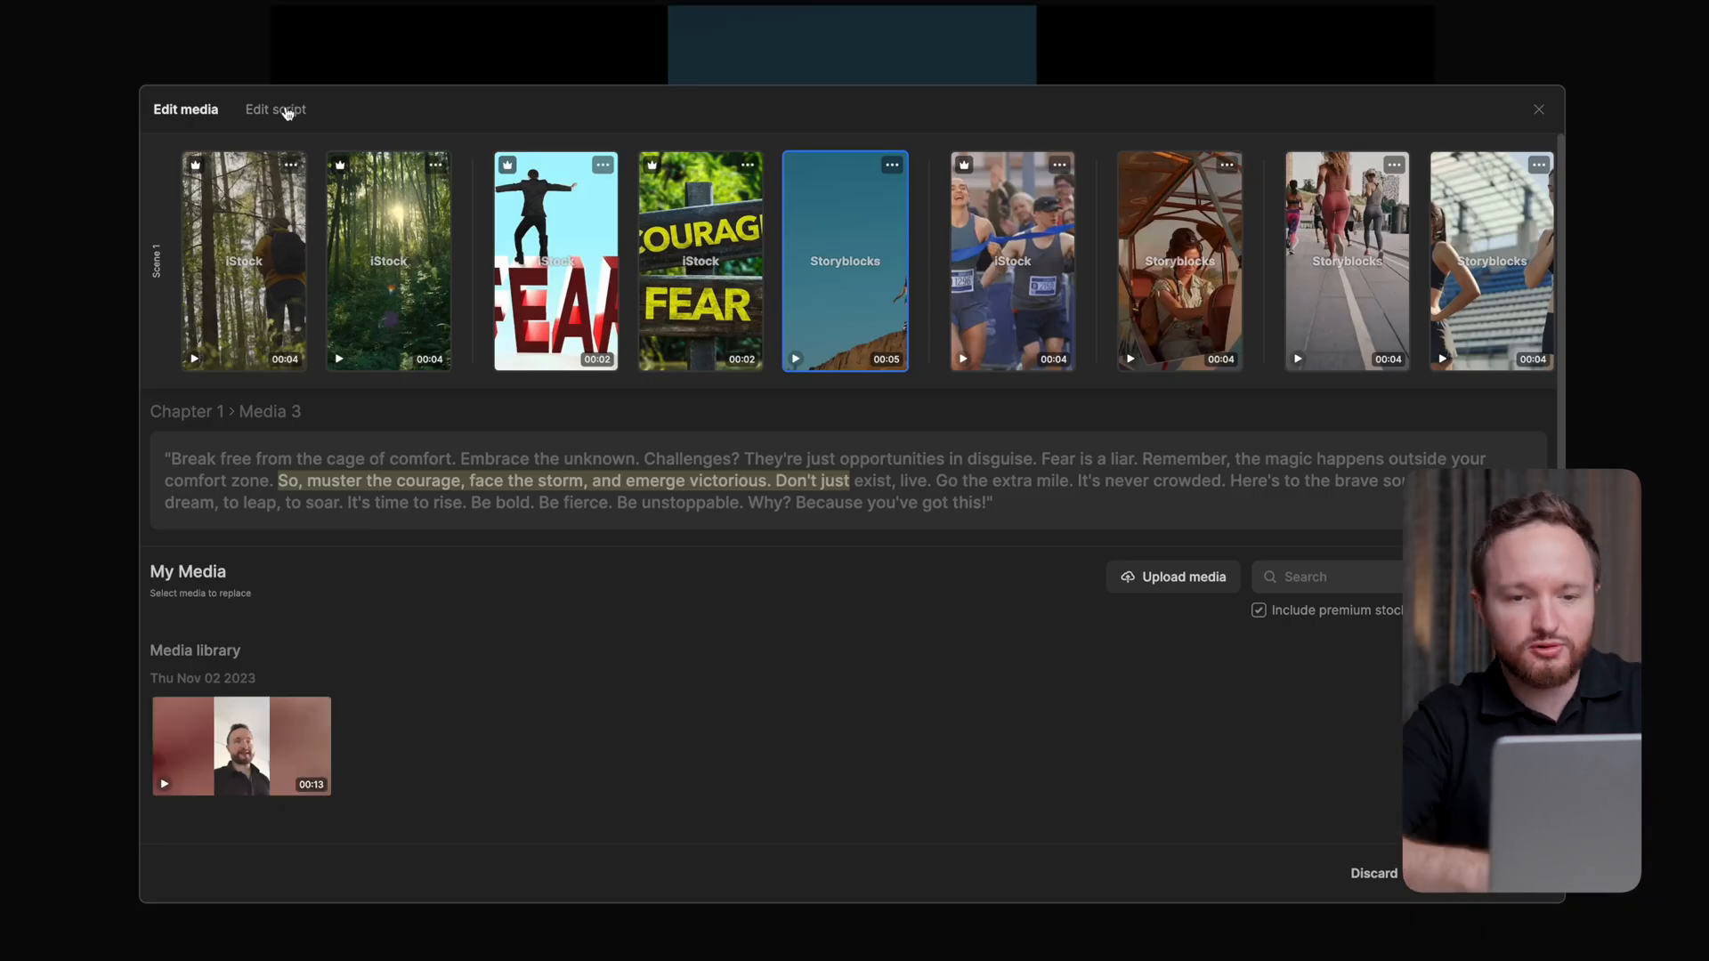
pyautogui.click(276, 110)
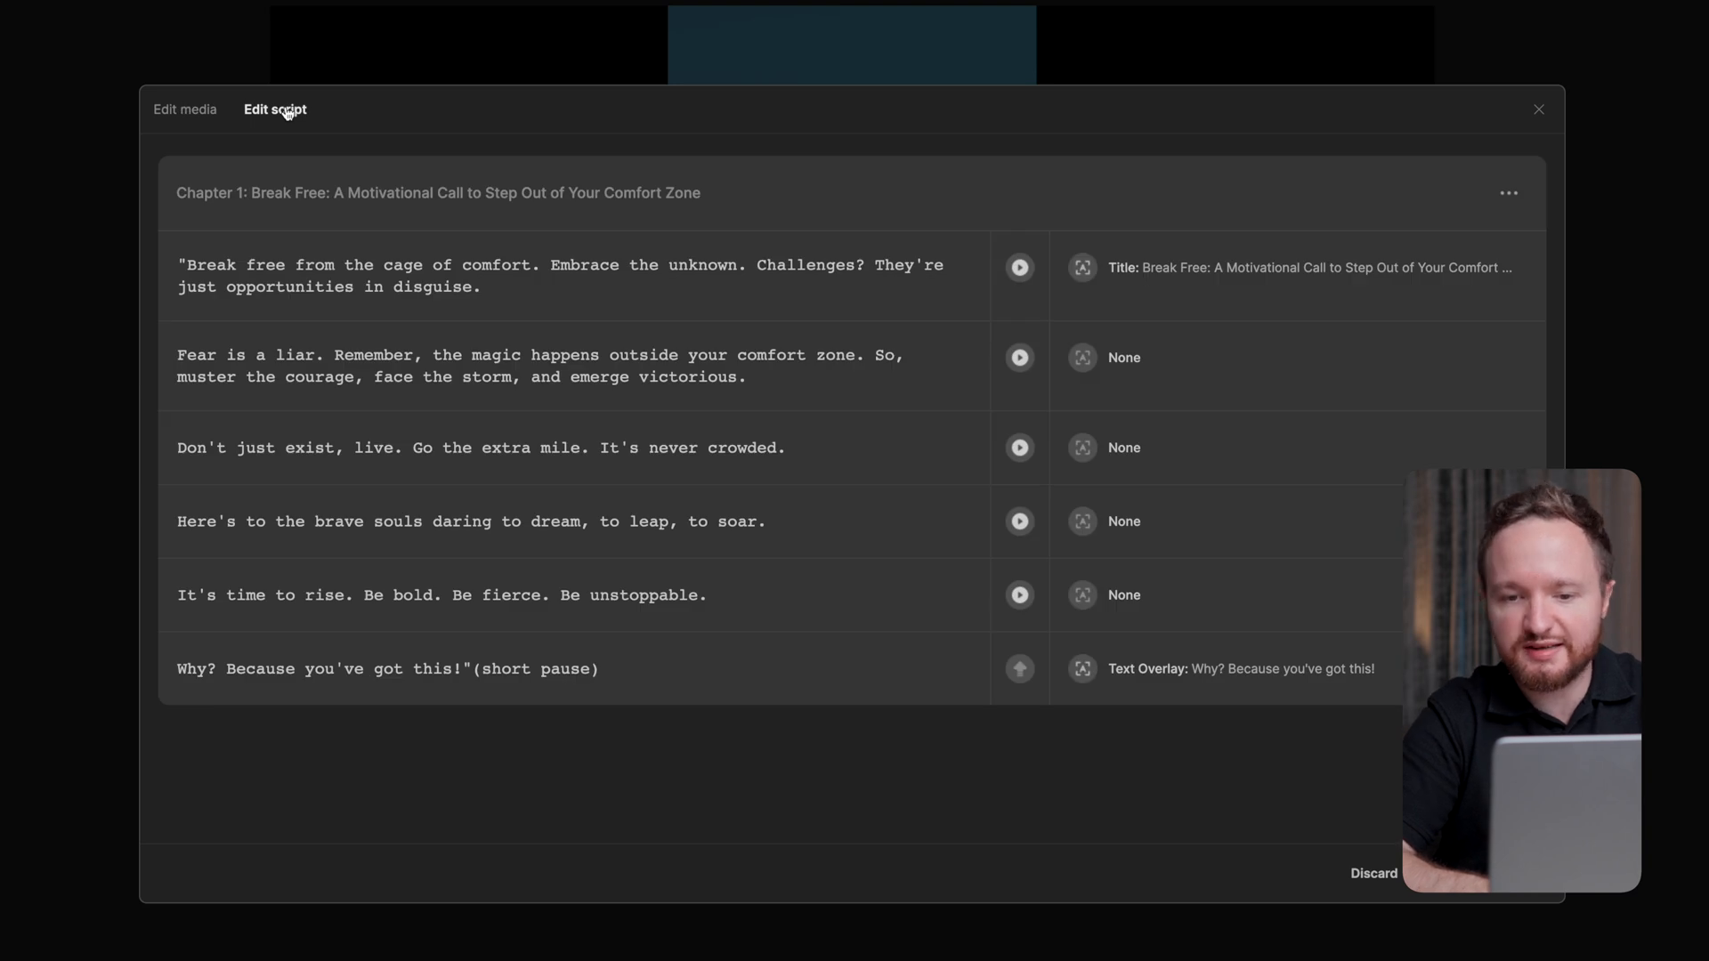
pyautogui.click(527, 286)
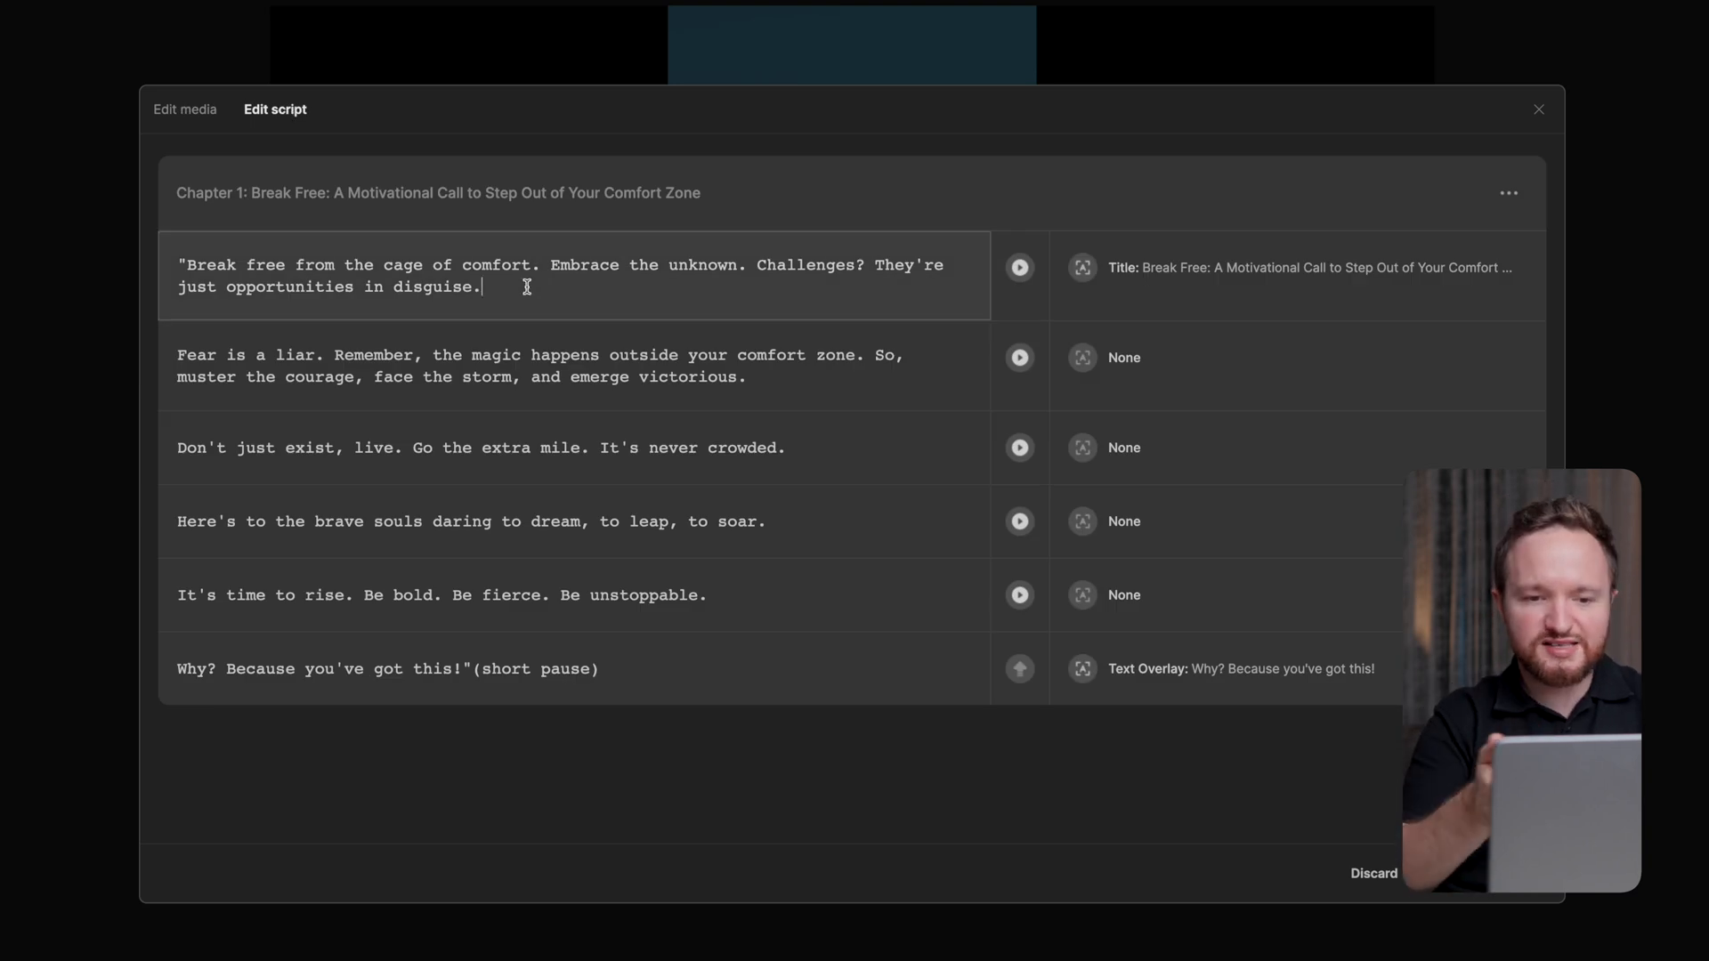
pyautogui.click(186, 109)
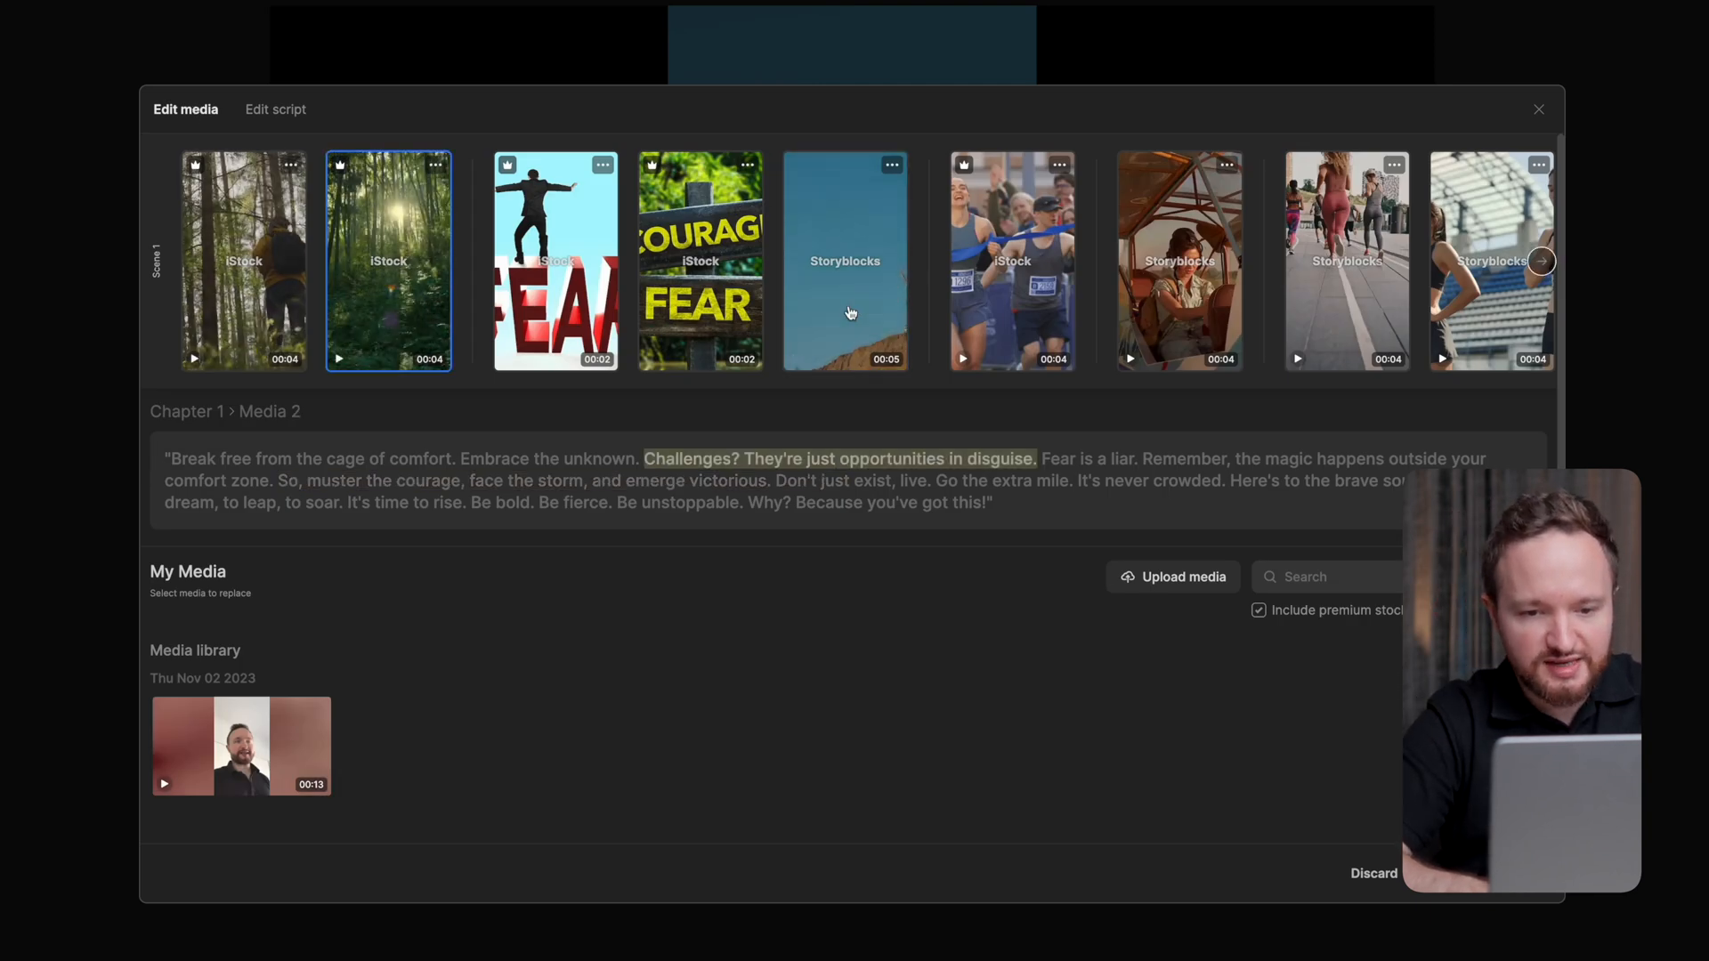
# - Select the clip showing the word FEAR for replacement
pyautogui.click(845, 260)
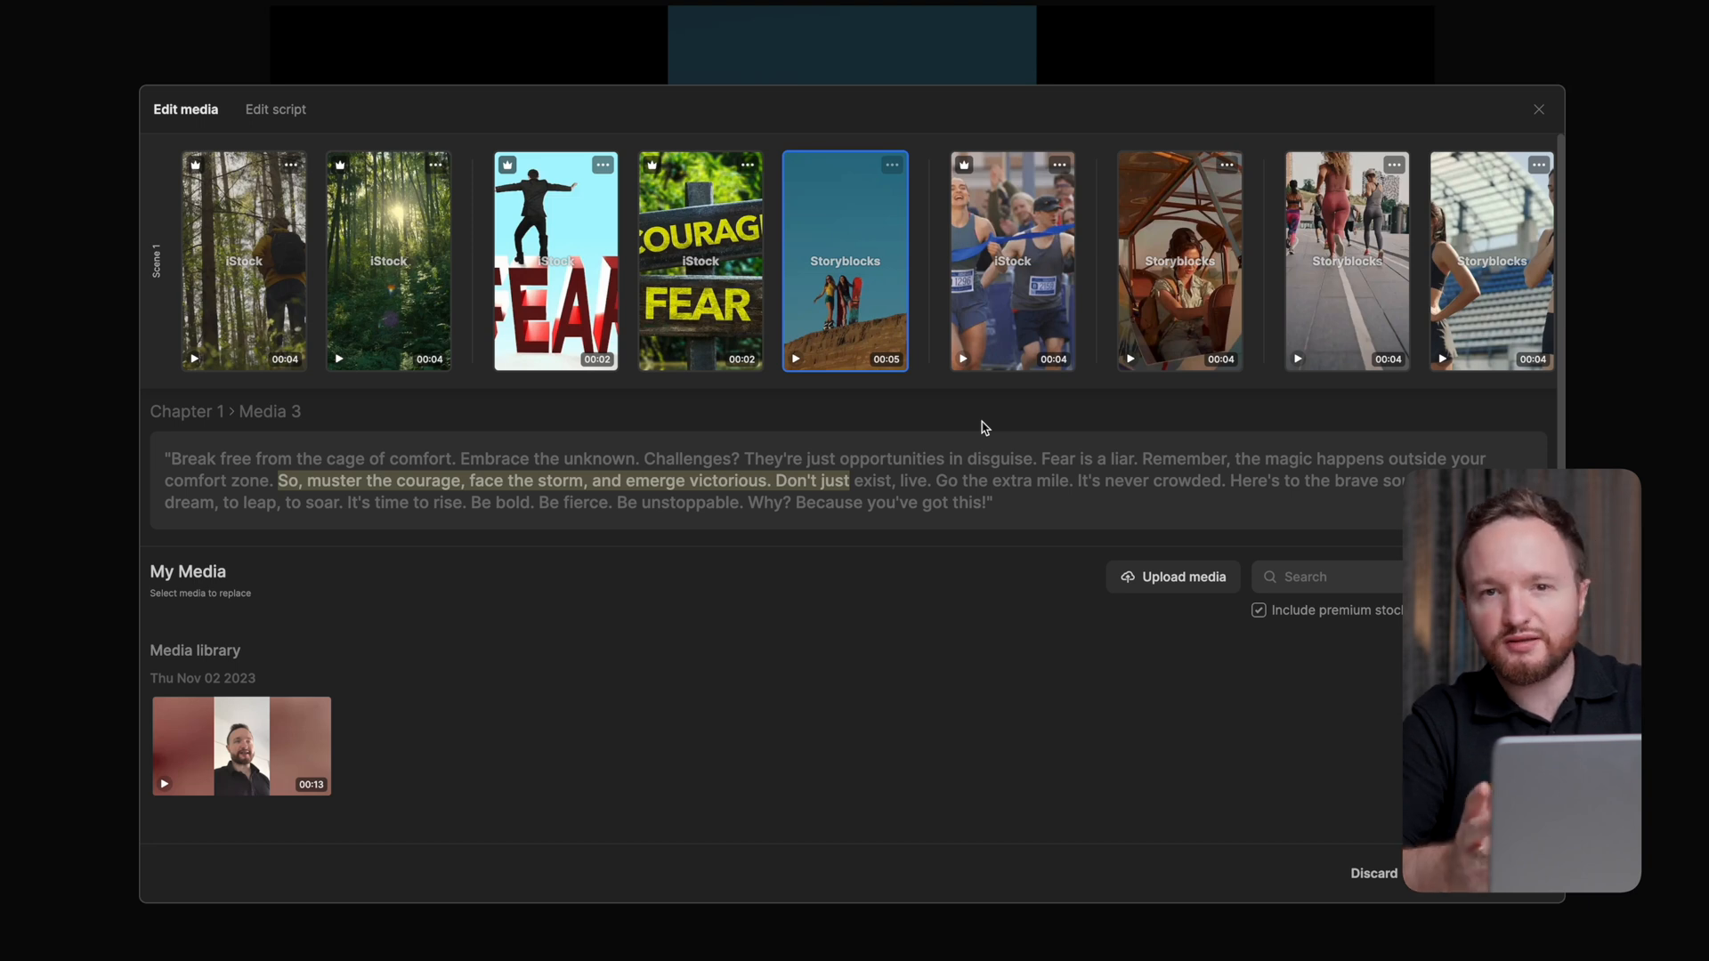
pyautogui.click(550, 267)
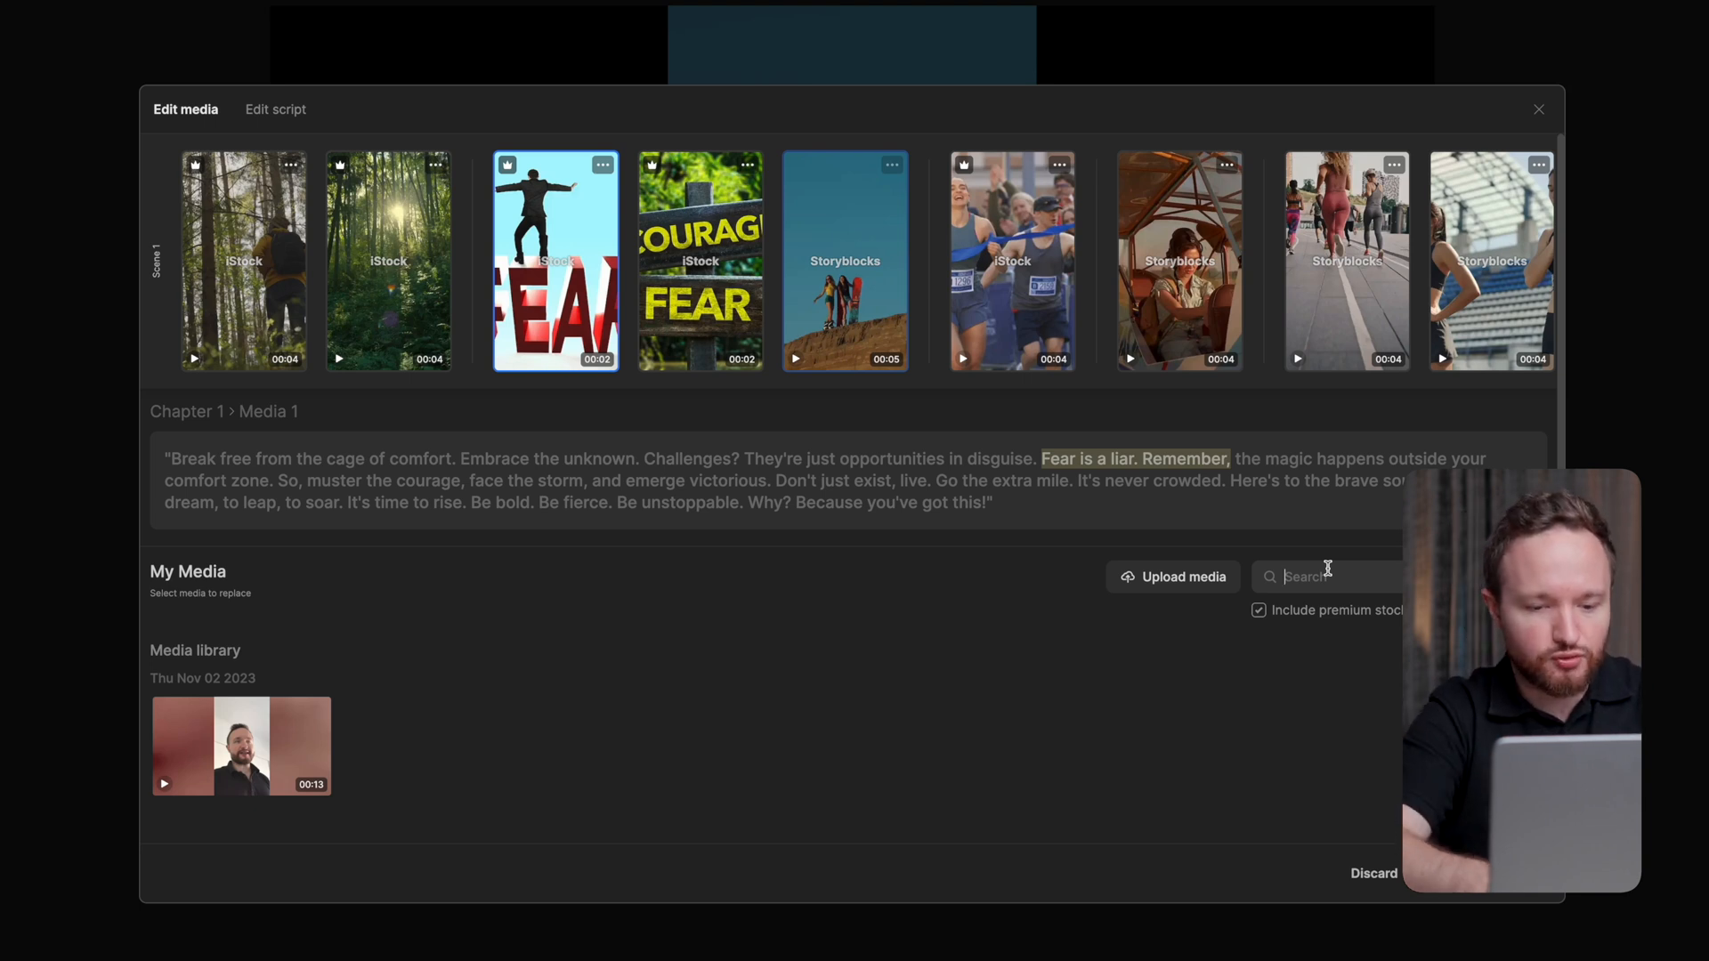
# - Search stock media for 'fear' and browse the results for a replacement clip
pyautogui.write('fear')
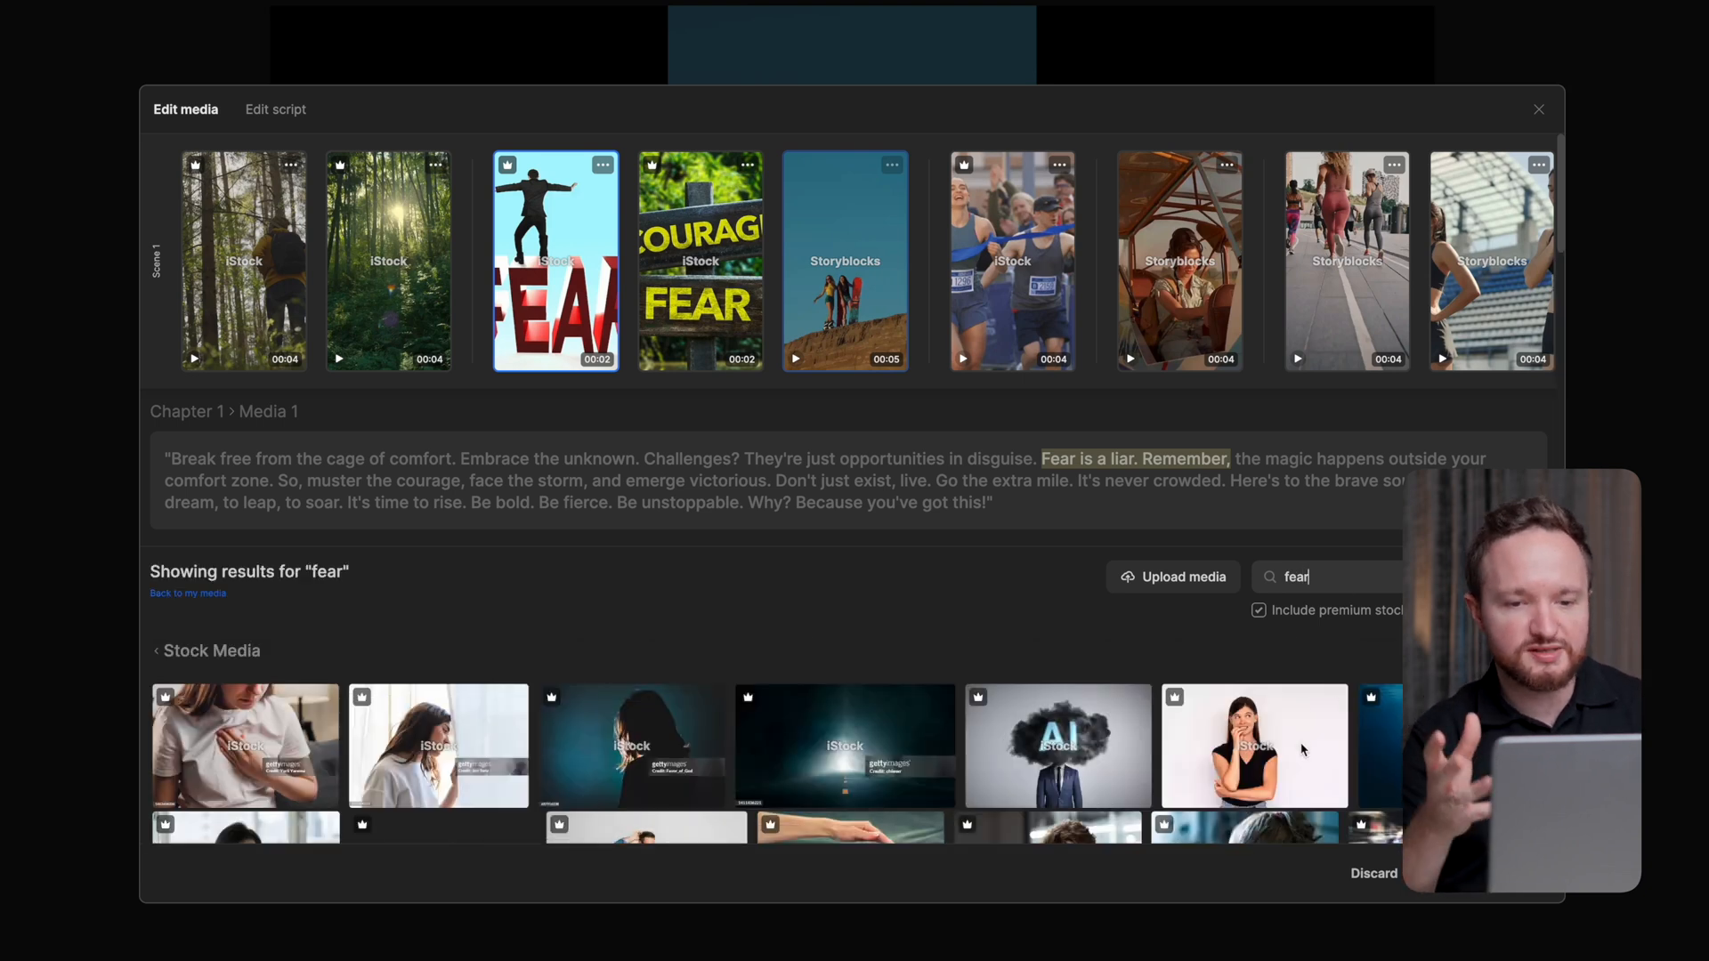
pyautogui.scroll(-3)
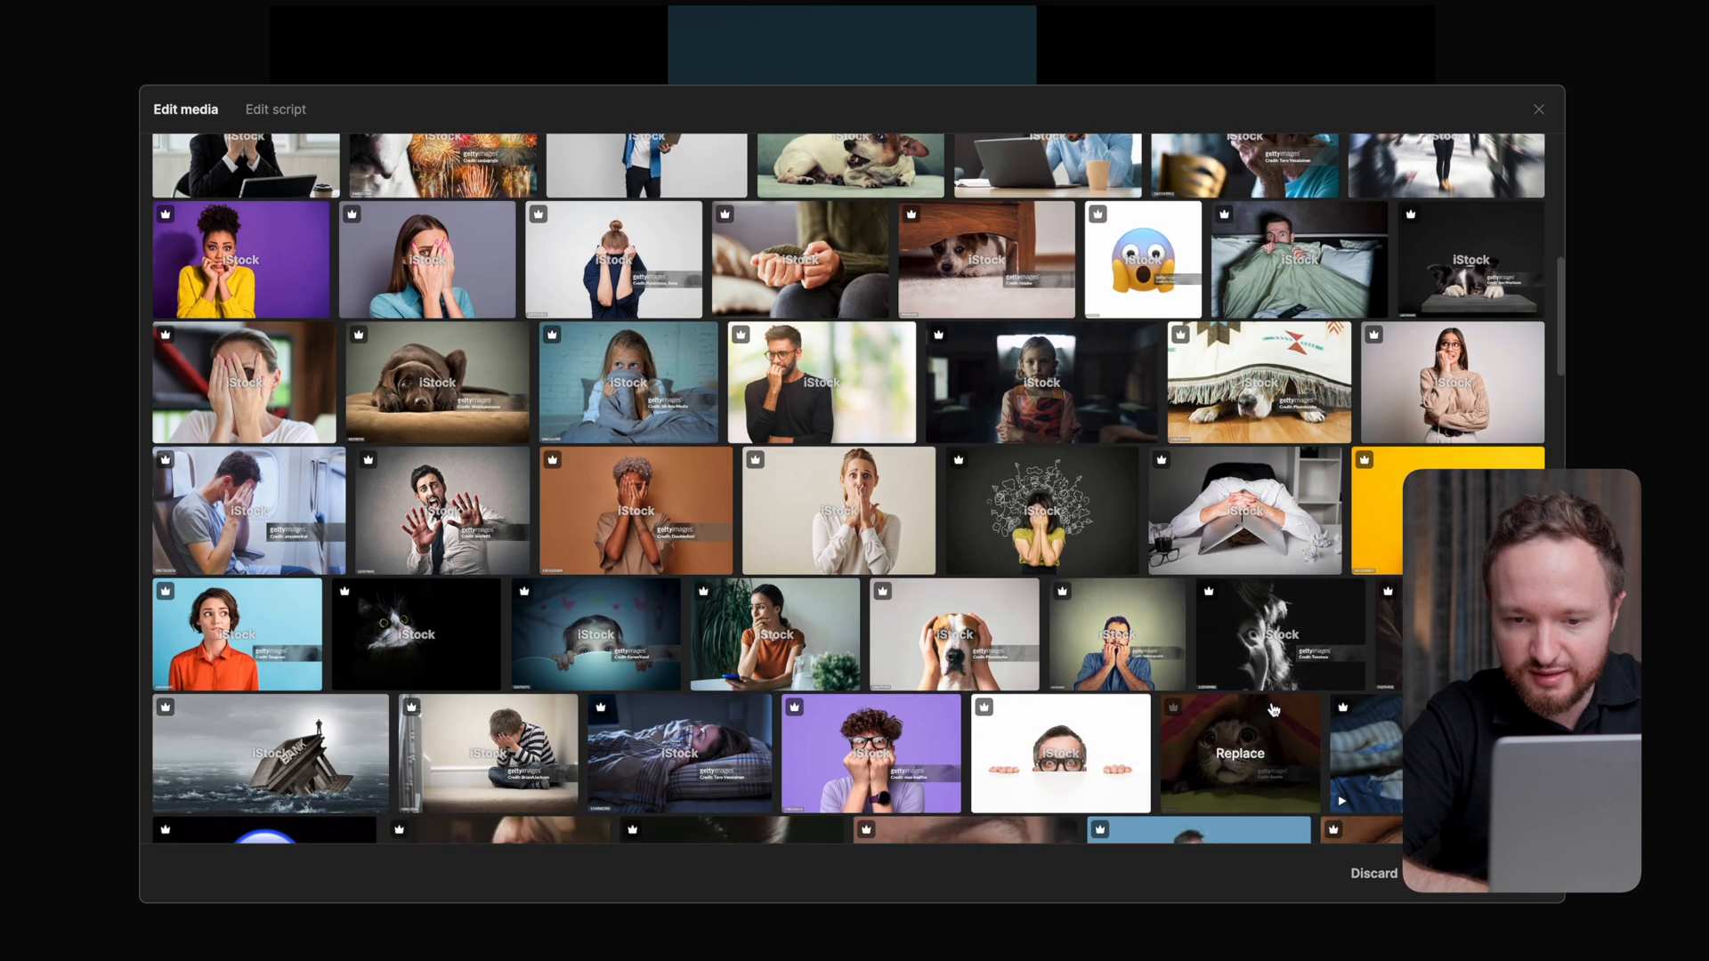
pyautogui.scroll(-3)
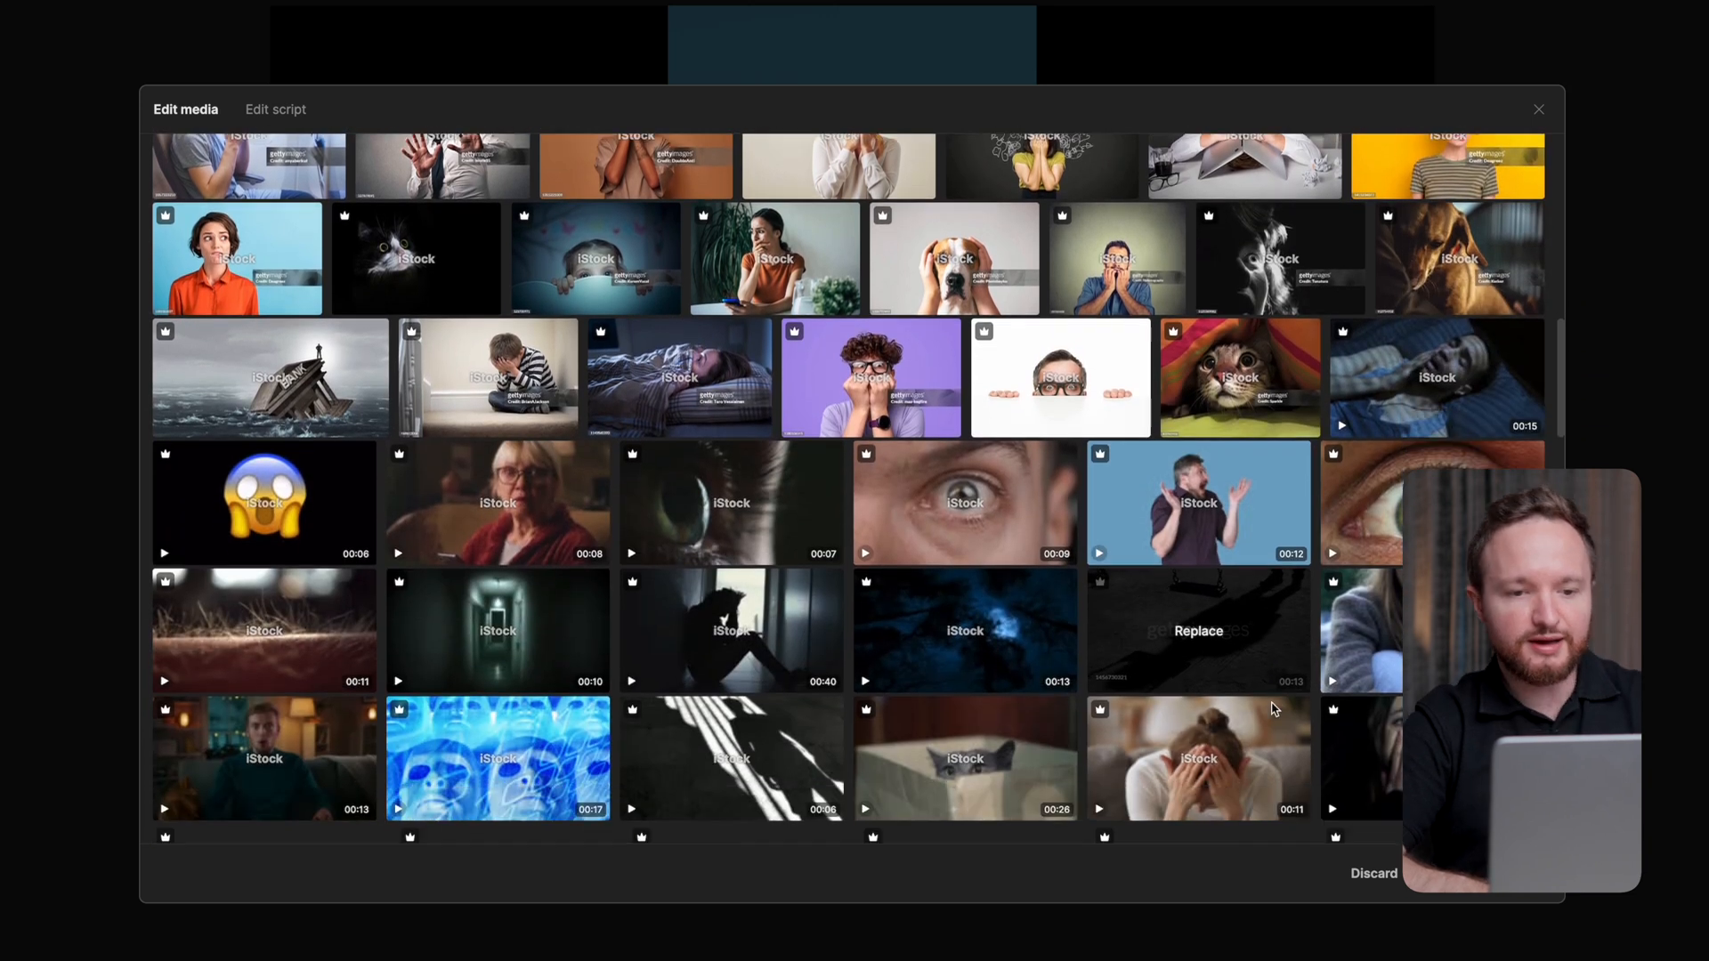
pyautogui.scroll(-3)
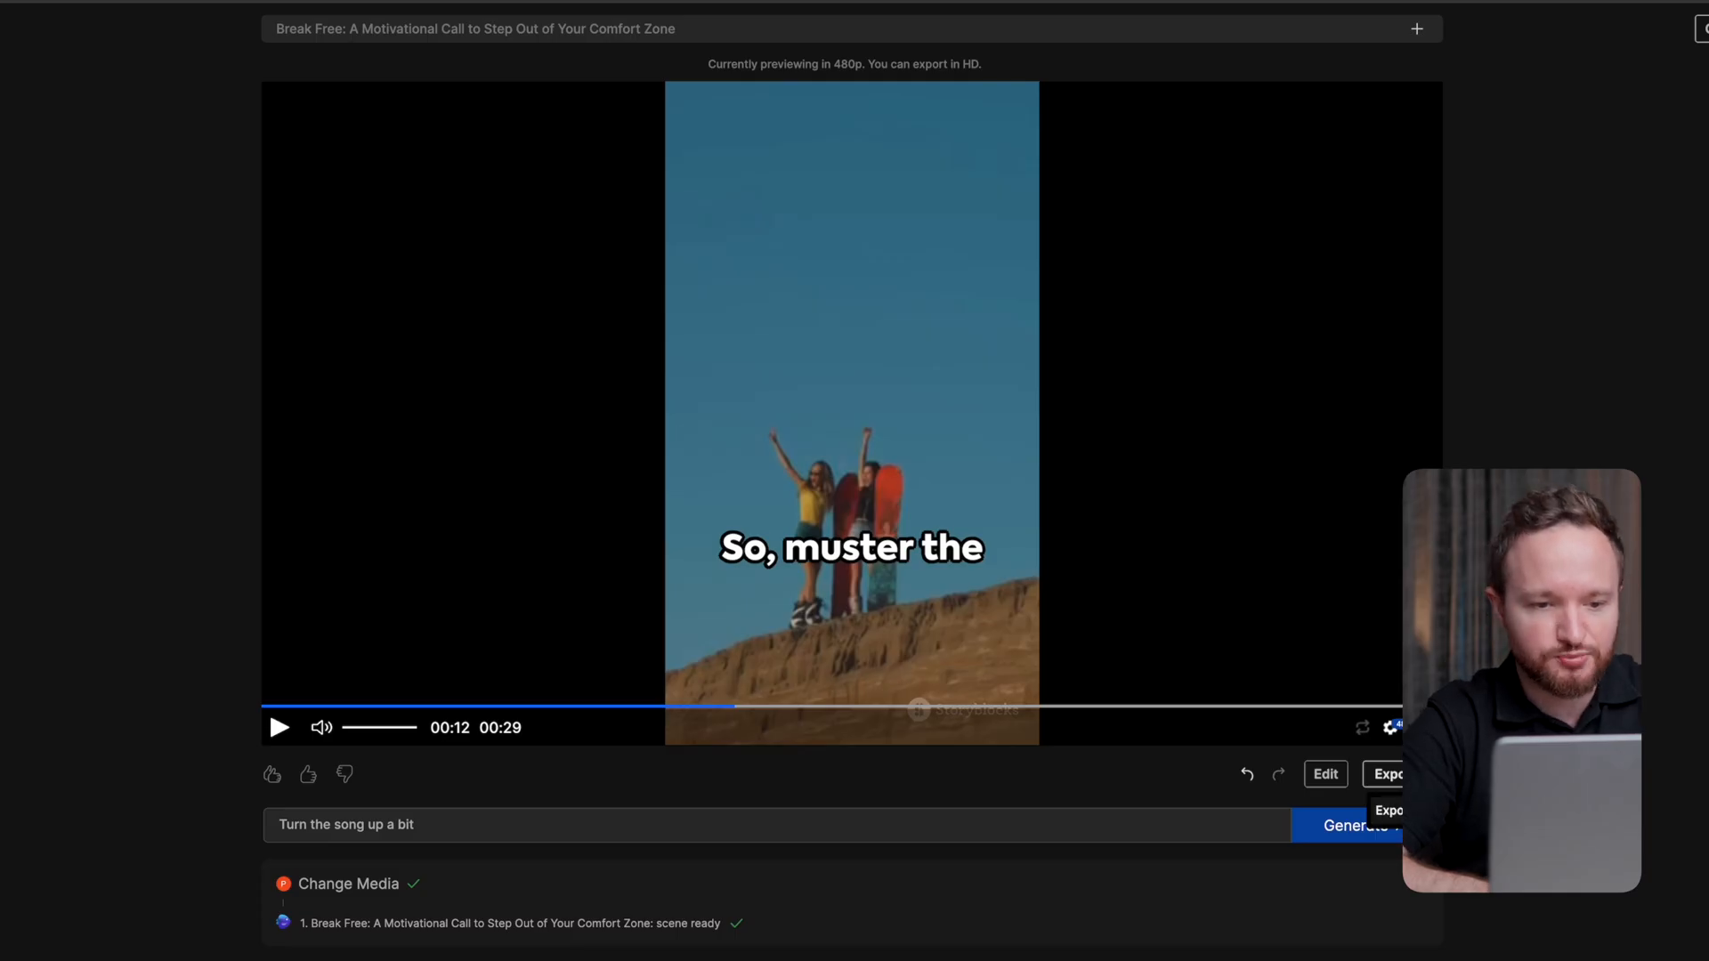
# - Keep stock watermarks on the export and view paid plan pricing
pyautogui.click(1391, 774)
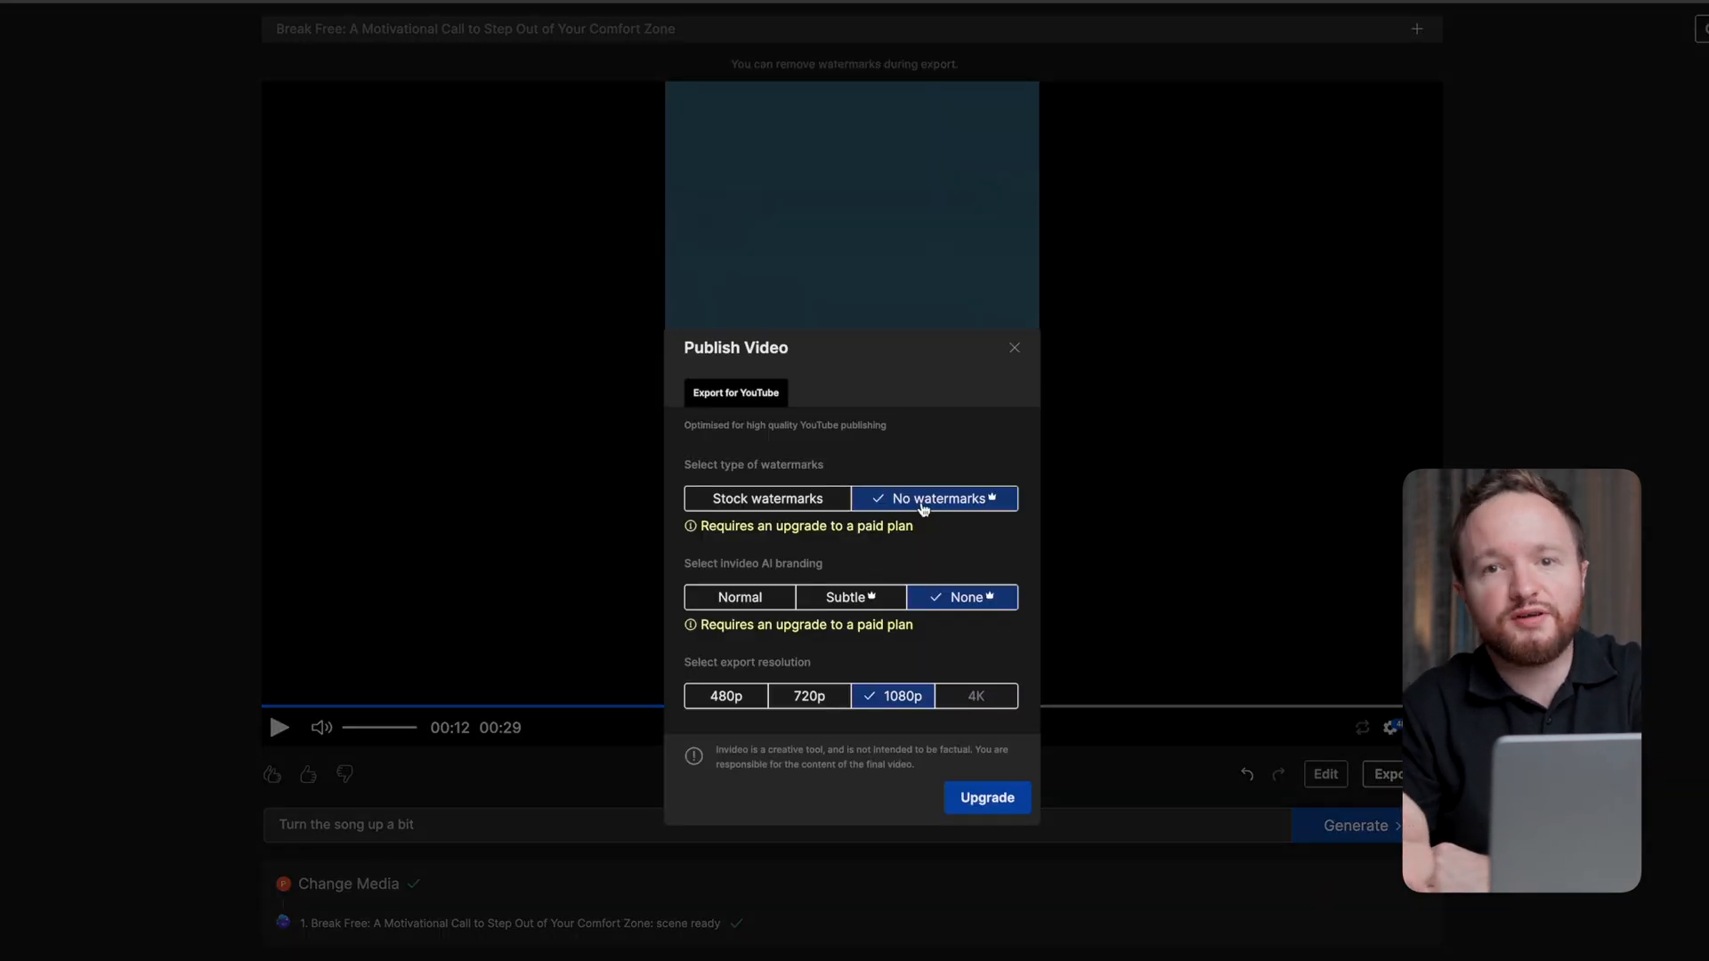
pyautogui.moveTo(853, 681)
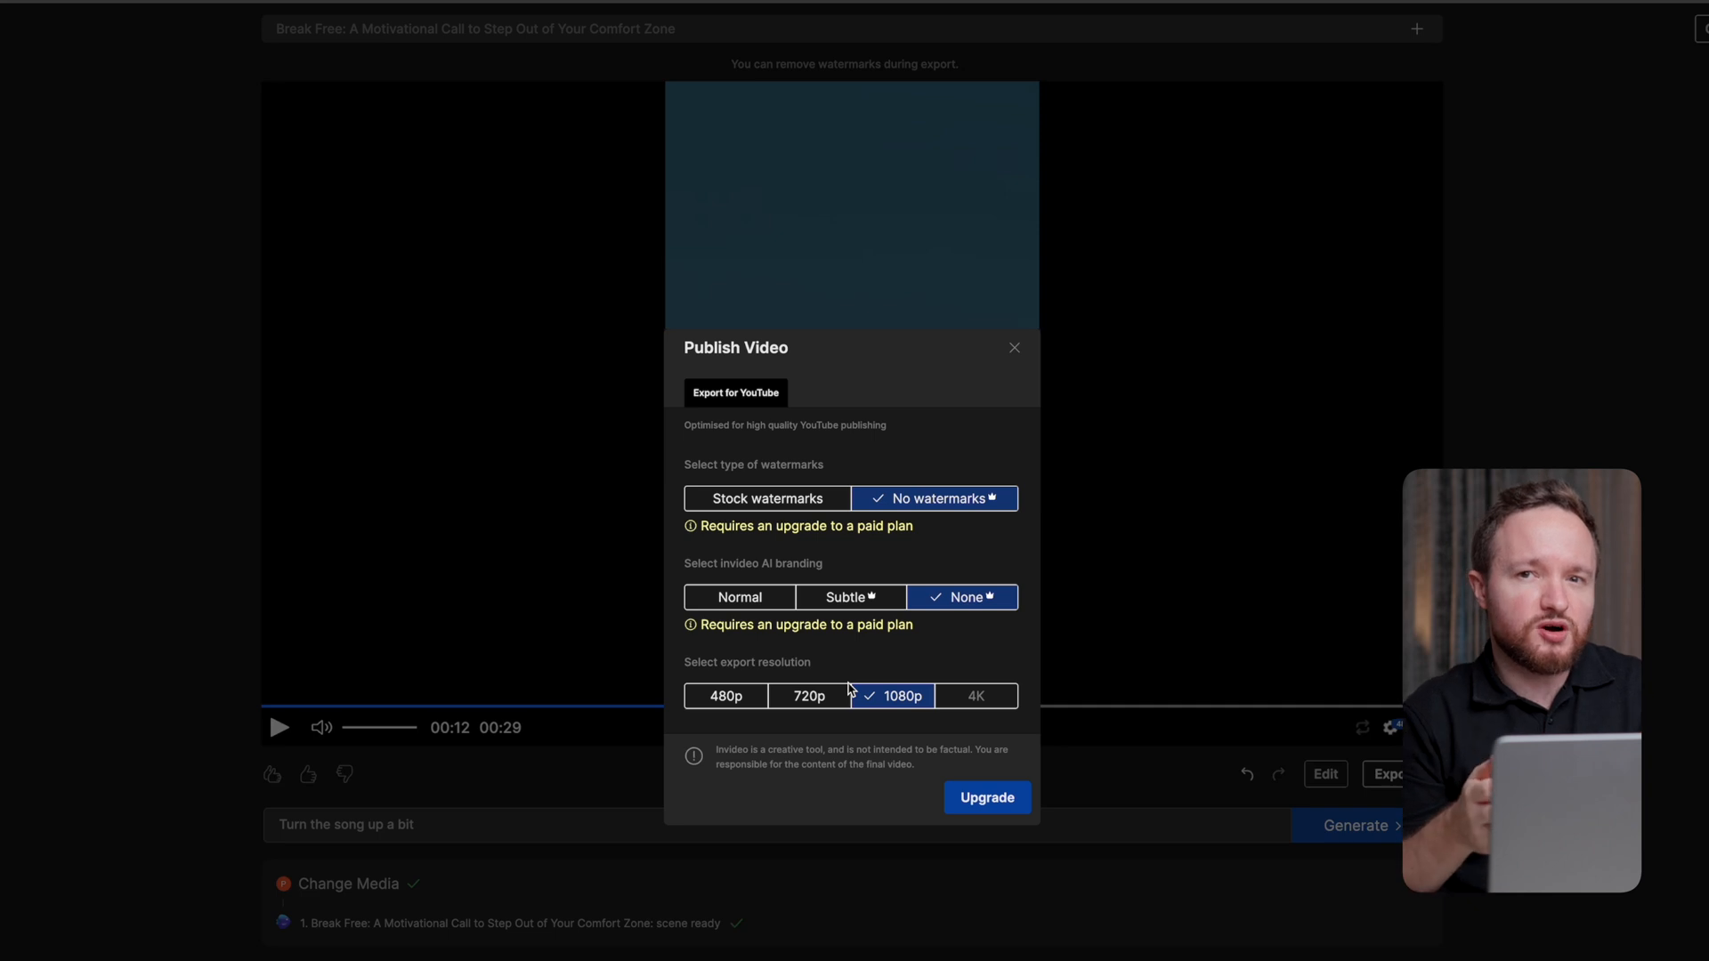
pyautogui.click(767, 498)
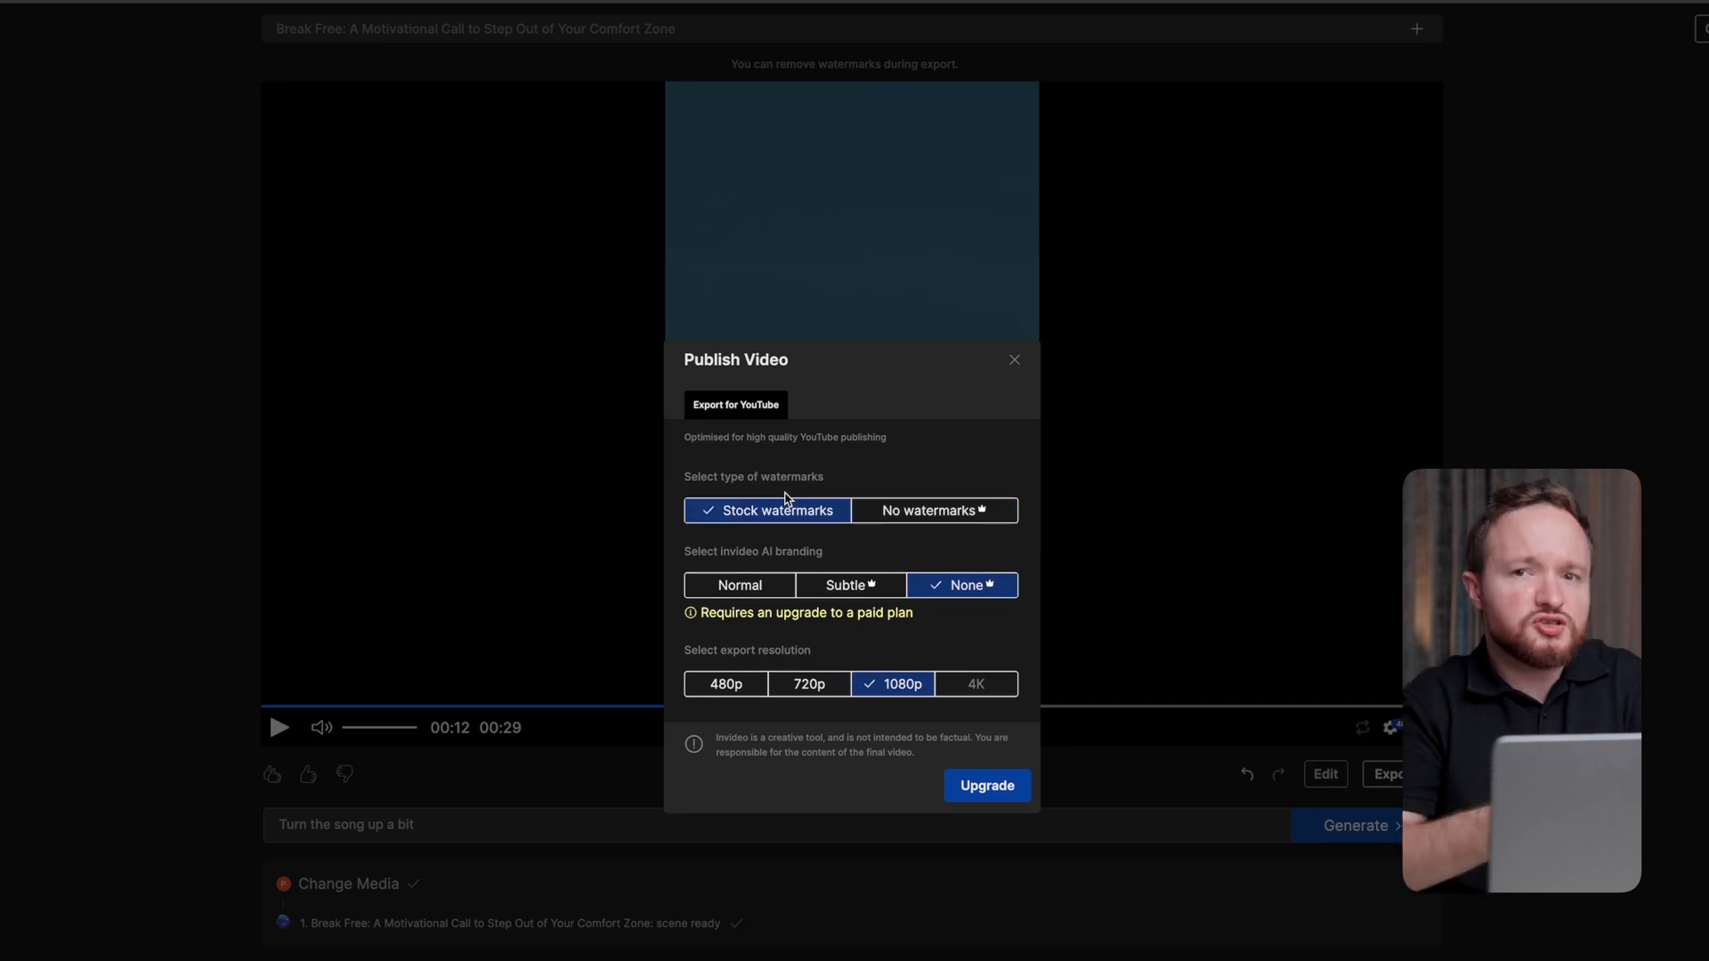
pyautogui.click(988, 785)
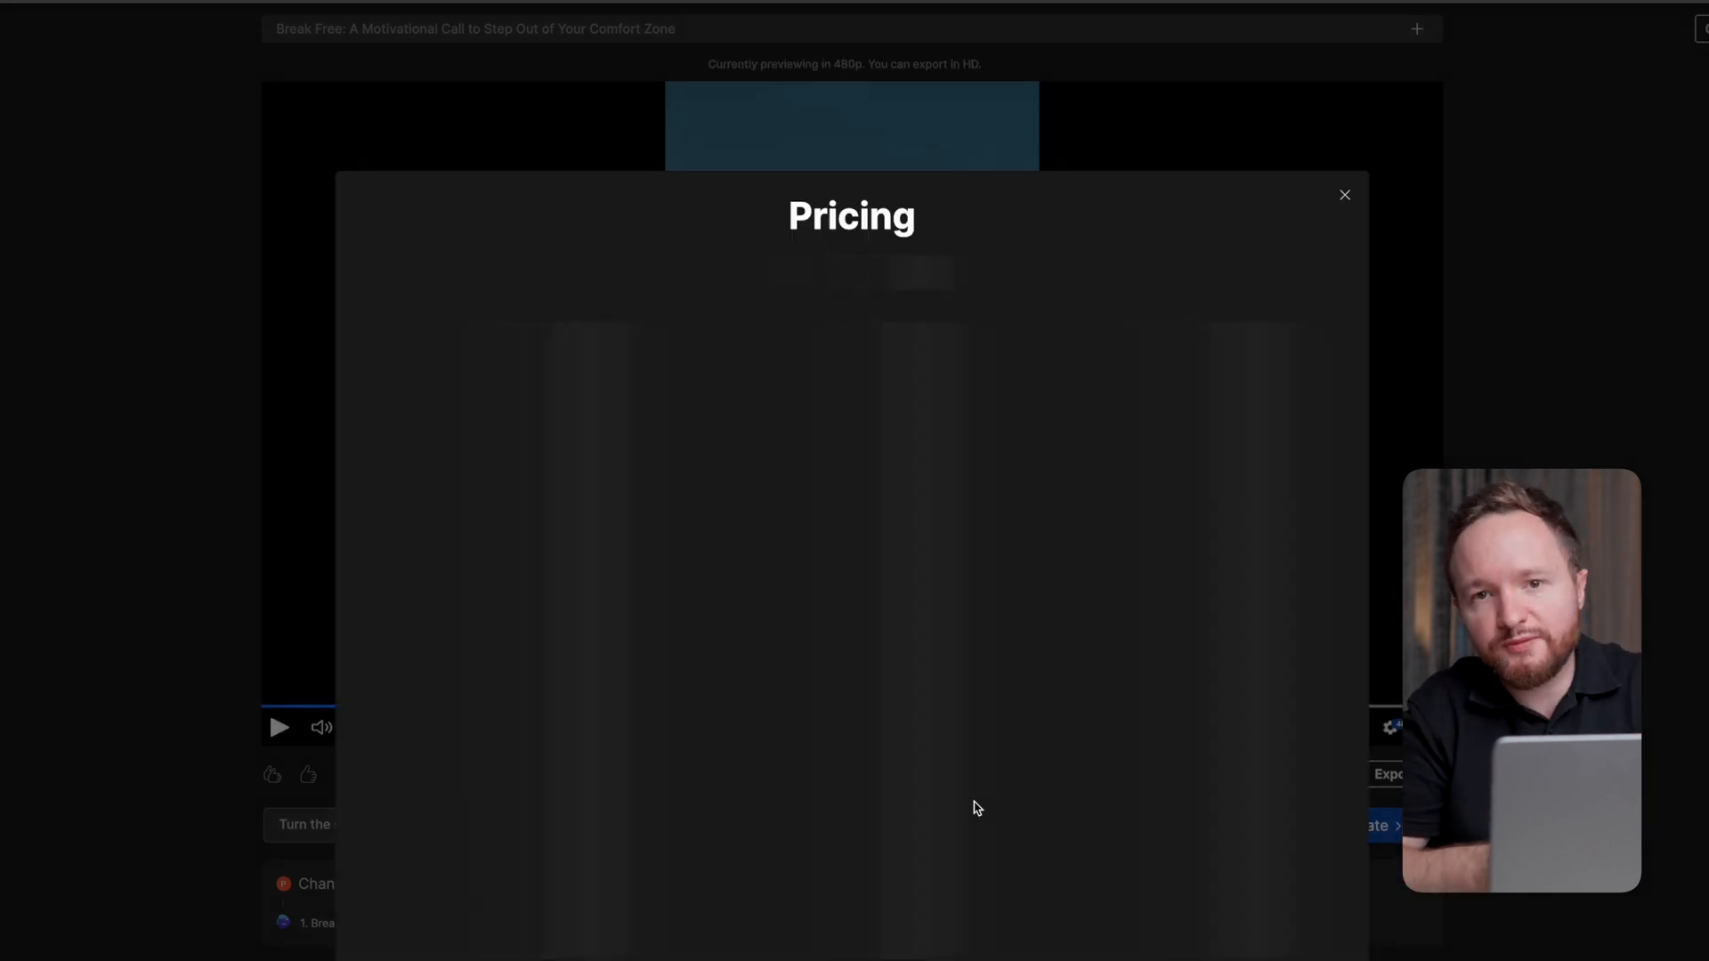